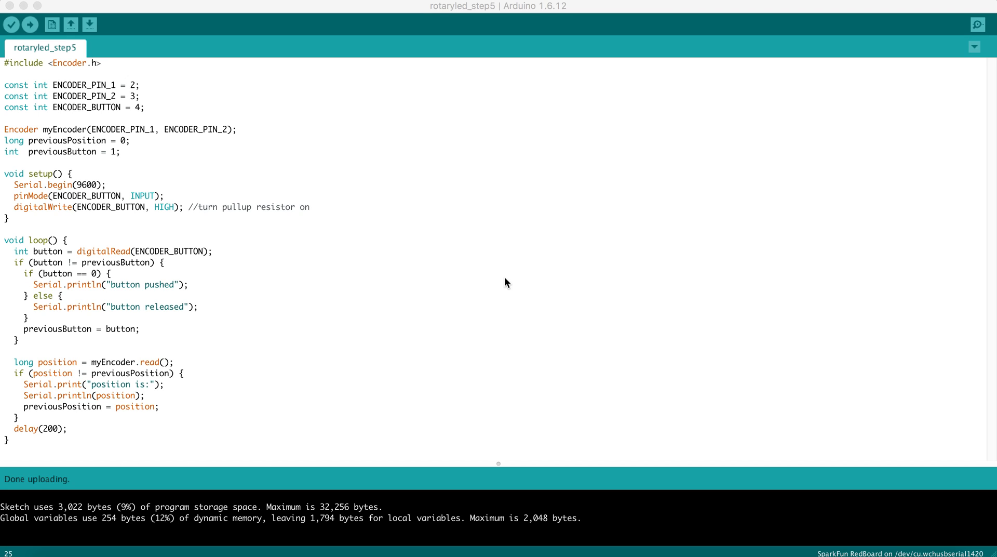
{"action": "mouse_move", "coordinate": [267, 154]}
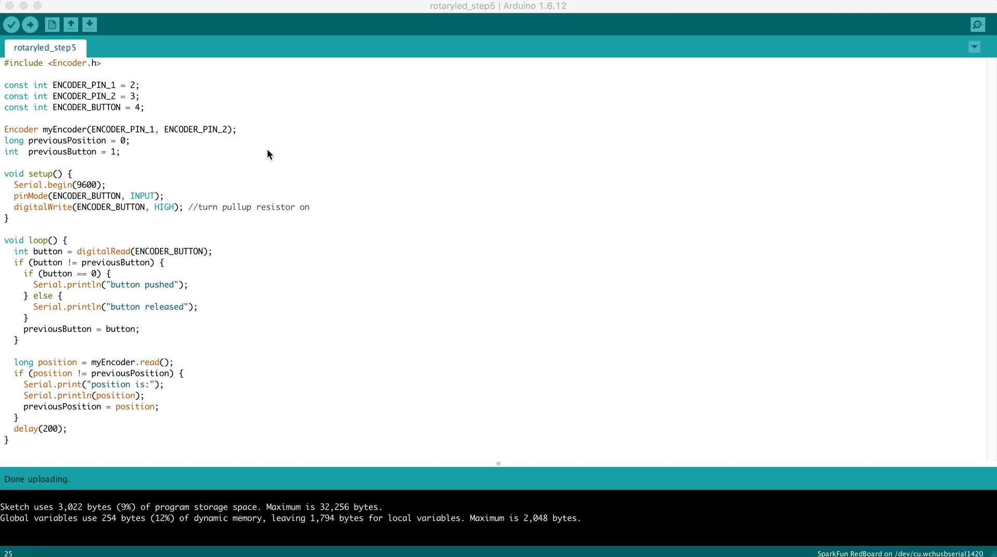
{"action": "mouse_move", "coordinate": [246, 148]}
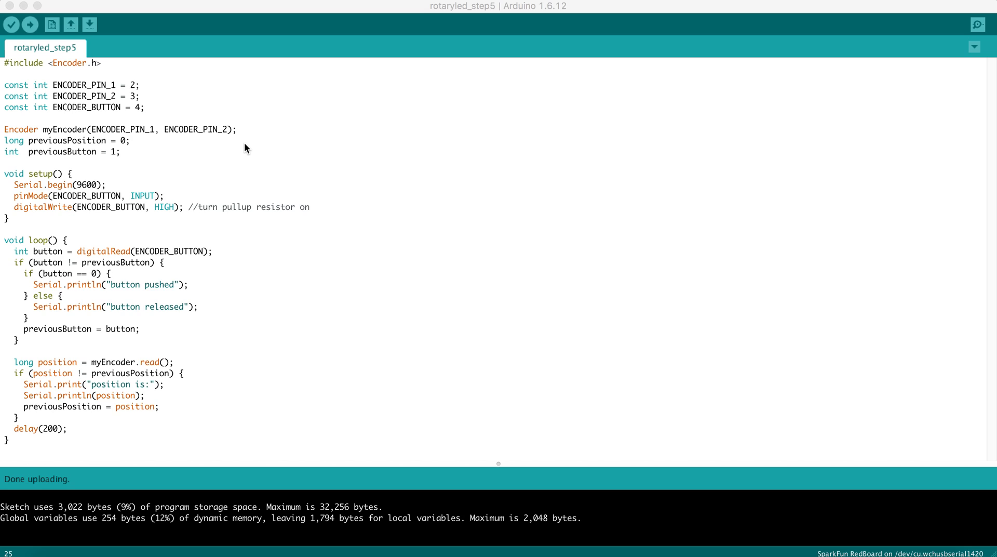
{"action": "mouse_move", "coordinate": [68, 68]}
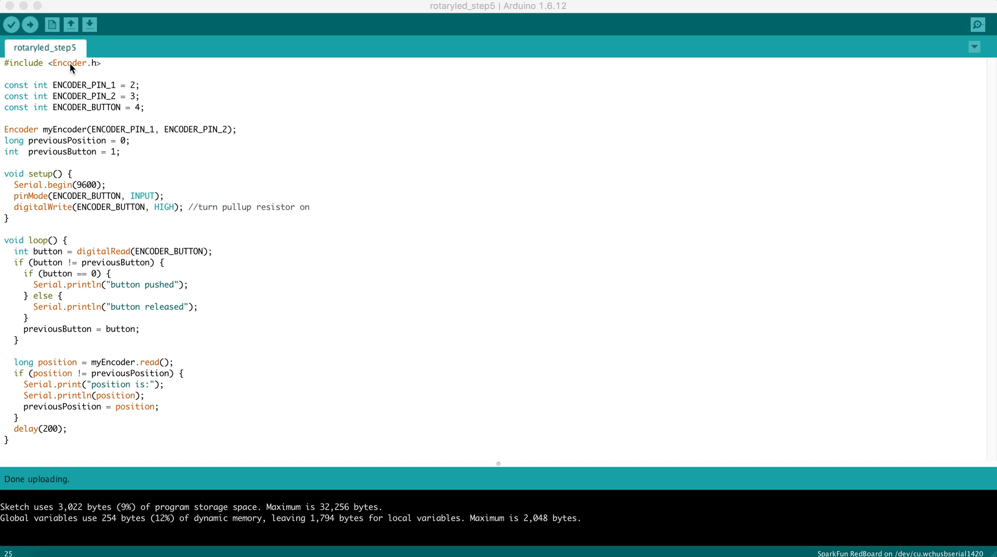
{"action": "mouse_move", "coordinate": [69, 76]}
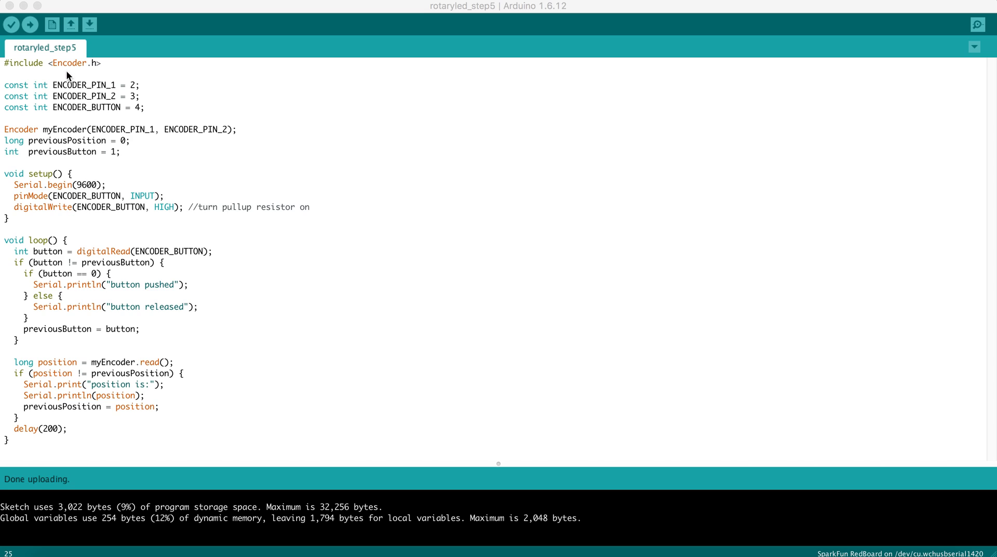
{"action": "mouse_move", "coordinate": [114, 101]}
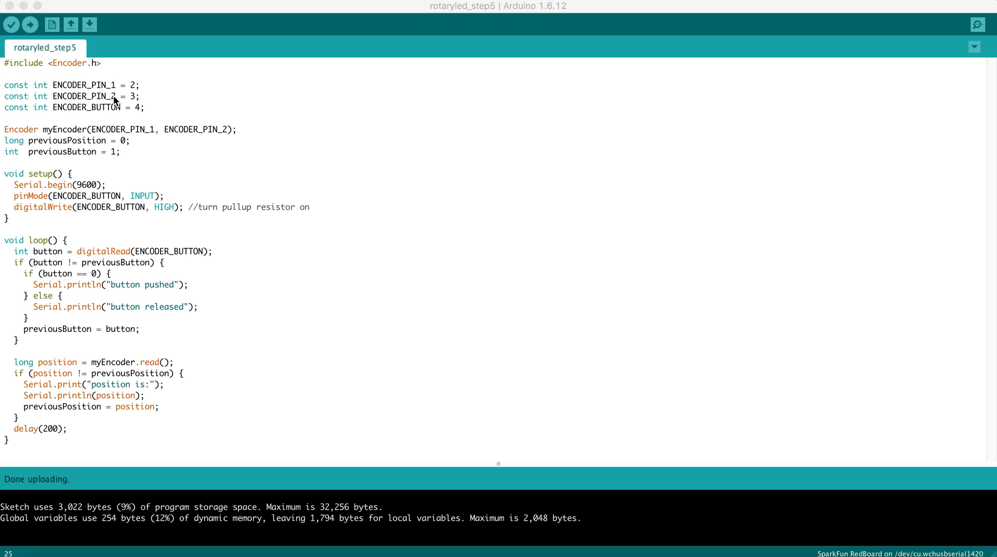
{"action": "mouse_move", "coordinate": [140, 88]}
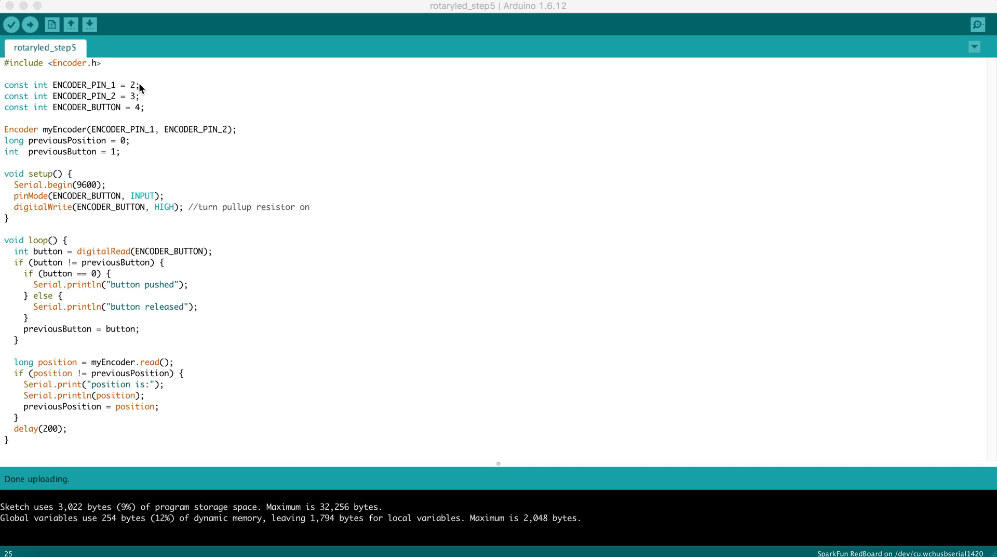
{"action": "mouse_move", "coordinate": [139, 93]}
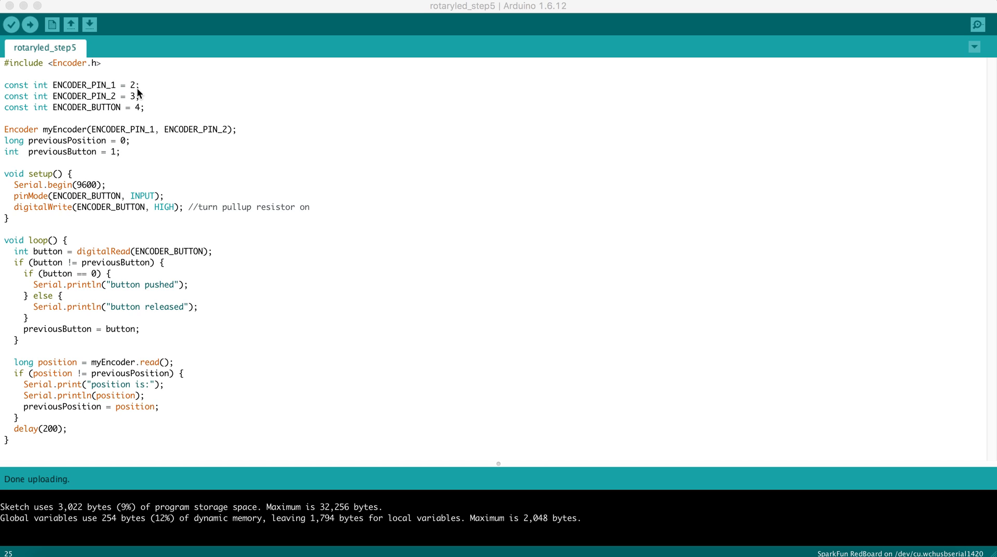
{"action": "mouse_move", "coordinate": [137, 94]}
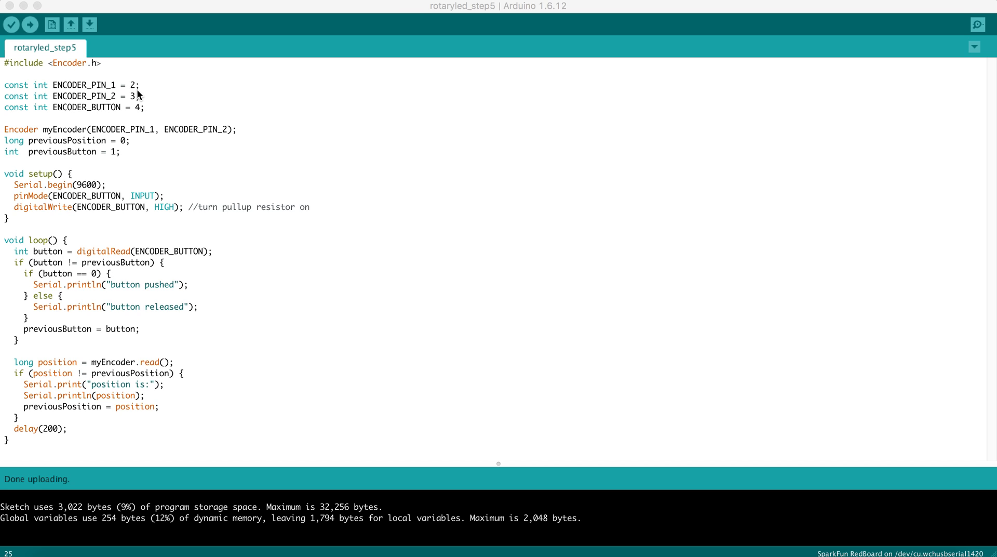
{"action": "mouse_move", "coordinate": [135, 91]}
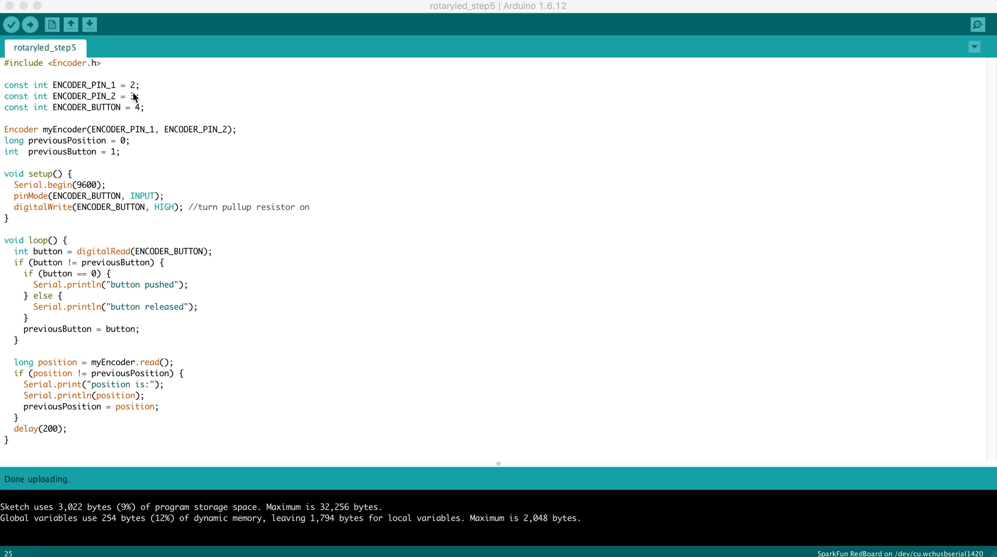
{"action": "mouse_move", "coordinate": [133, 101]}
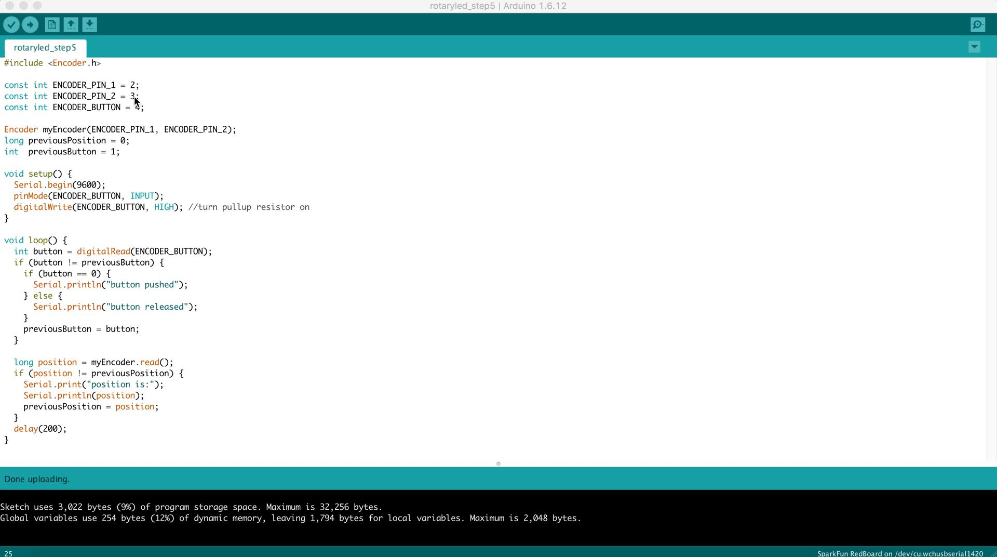
{"action": "mouse_move", "coordinate": [99, 108]}
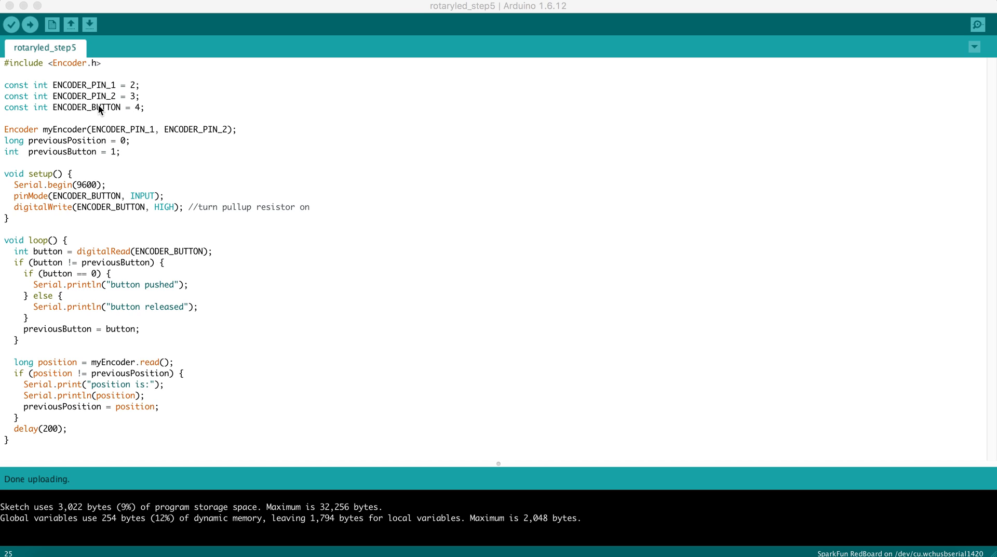
{"action": "mouse_move", "coordinate": [139, 113]}
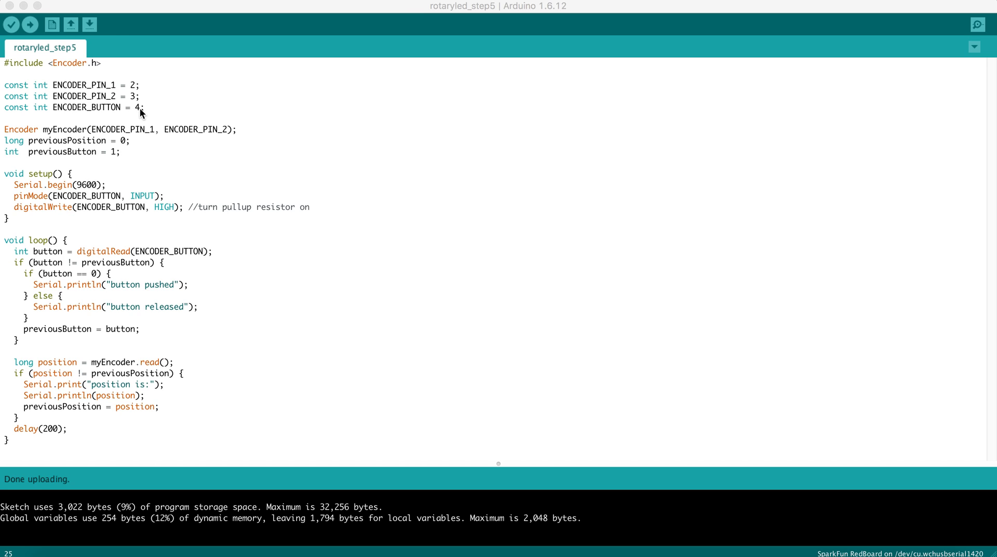
{"action": "mouse_move", "coordinate": [41, 131]}
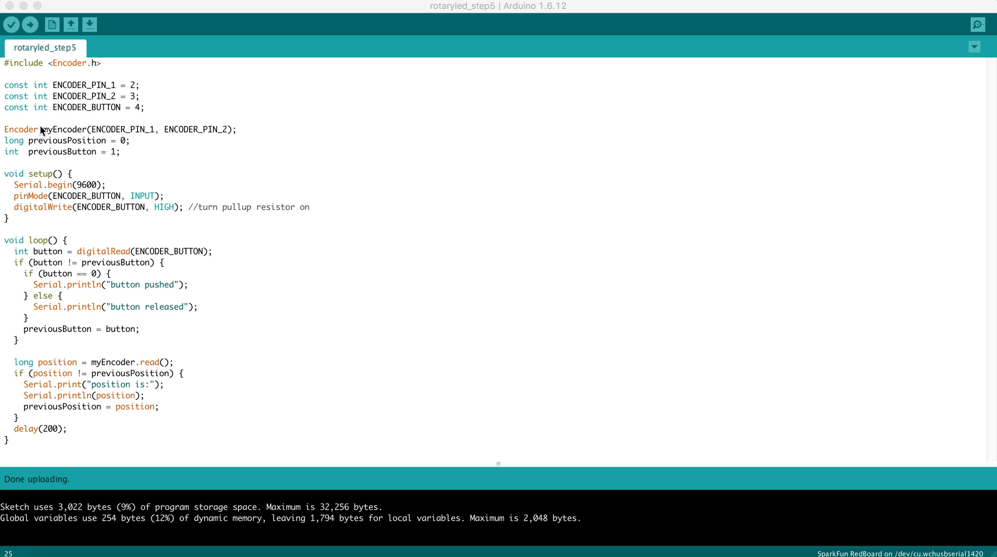
{"action": "mouse_move", "coordinate": [65, 136]}
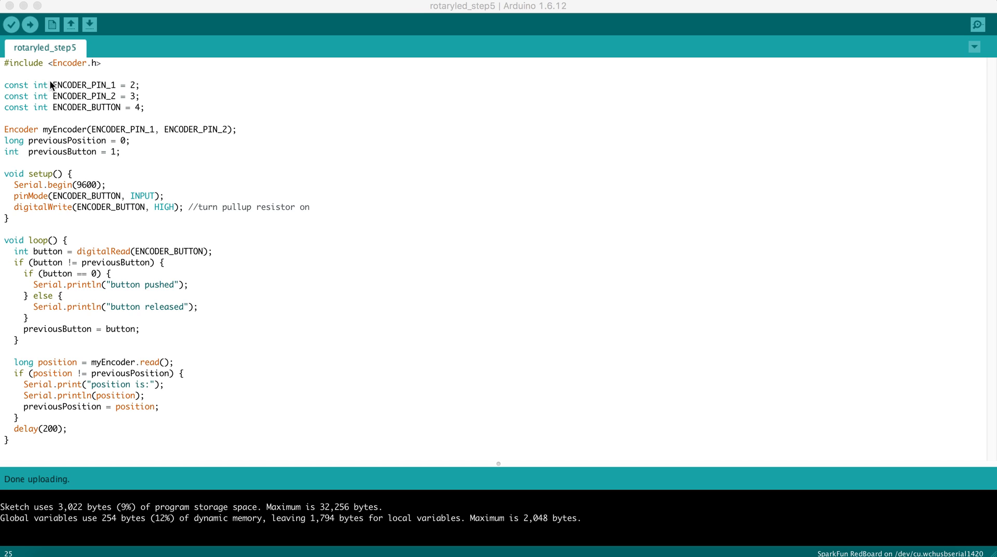
{"action": "mouse_move", "coordinate": [65, 68]}
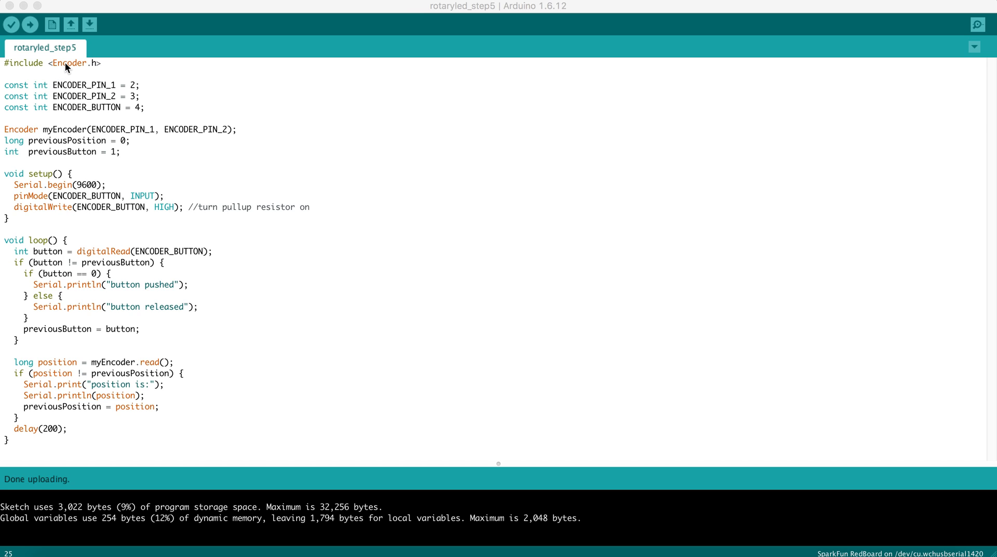
{"action": "mouse_move", "coordinate": [157, 133]}
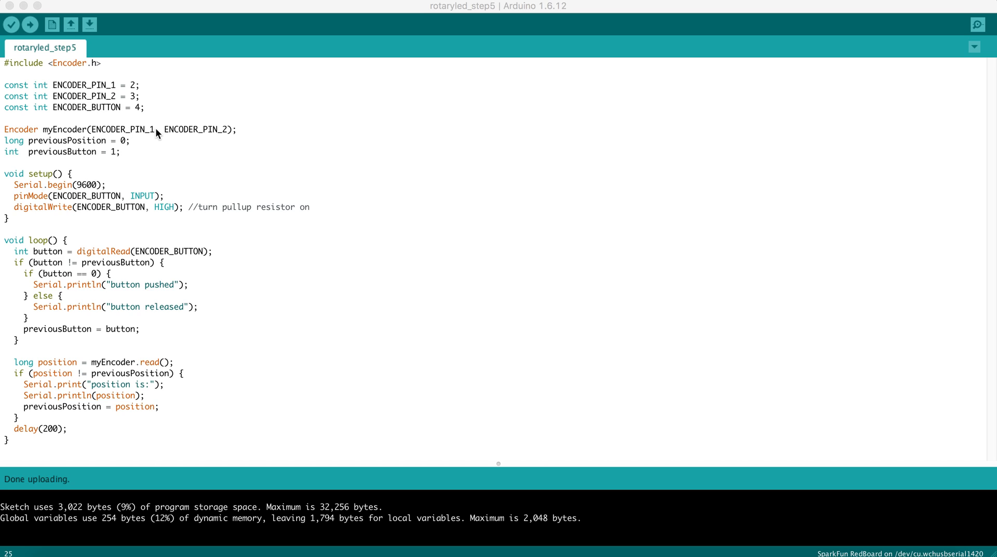
{"action": "mouse_move", "coordinate": [183, 136]}
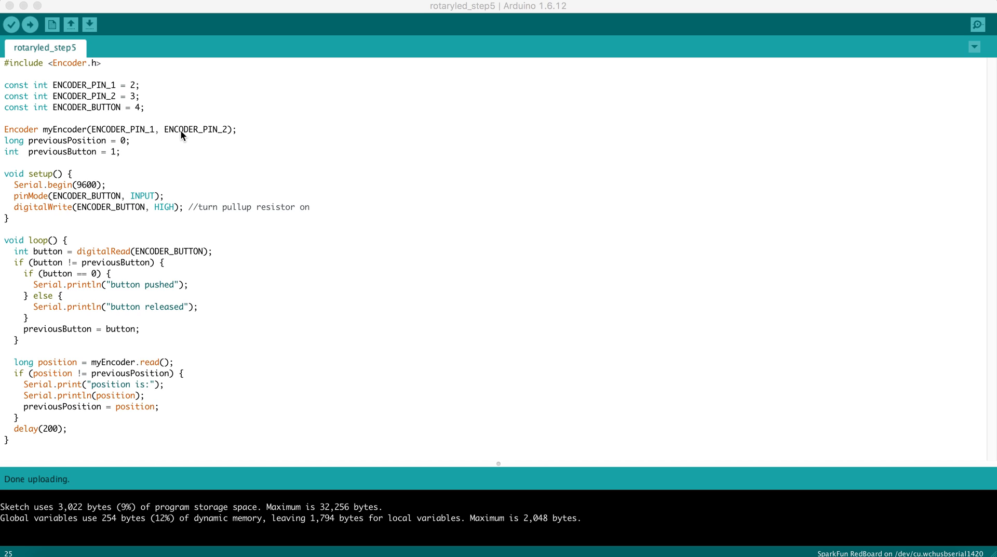
{"action": "mouse_move", "coordinate": [105, 109]}
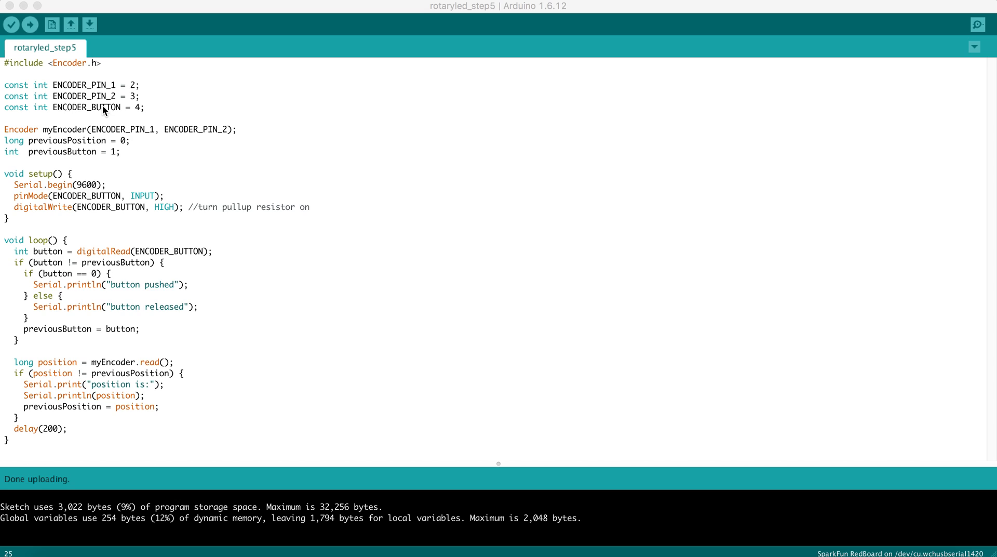
{"action": "mouse_move", "coordinate": [29, 144]}
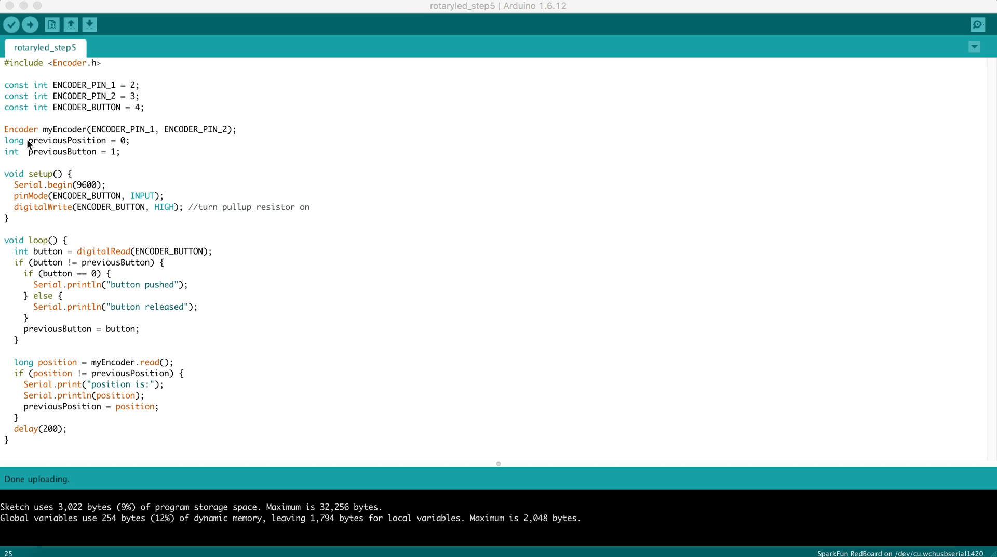
{"action": "mouse_move", "coordinate": [76, 141]}
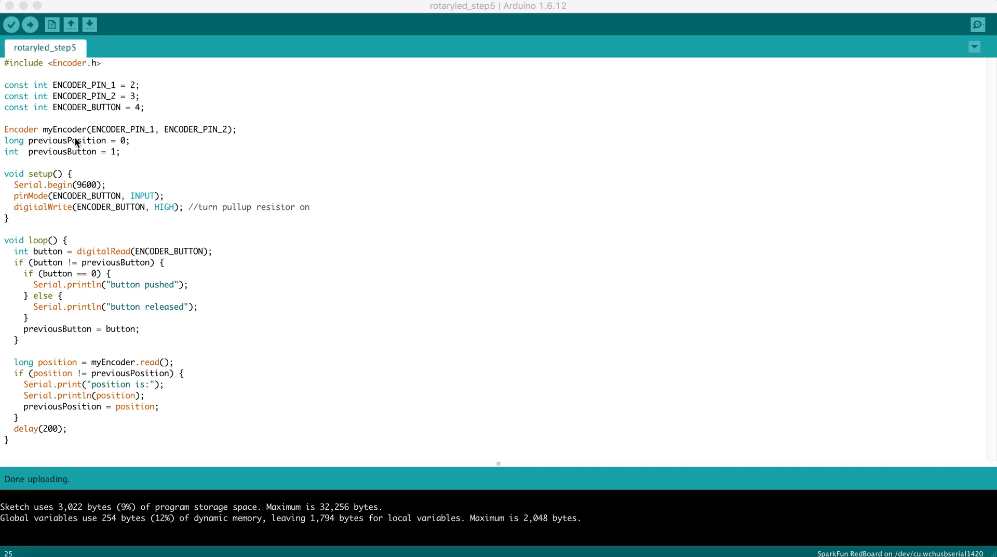
{"action": "mouse_move", "coordinate": [86, 158]}
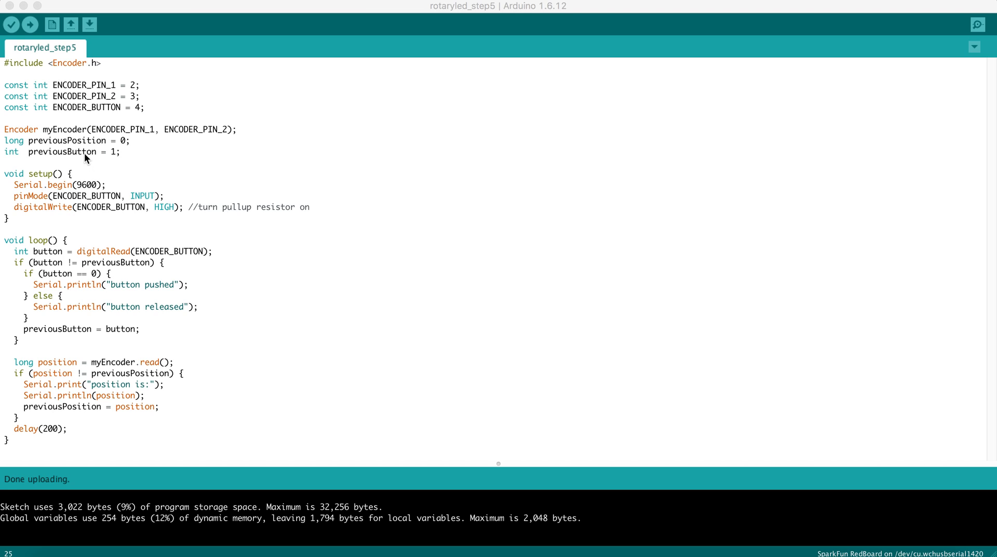
{"action": "mouse_move", "coordinate": [42, 175]}
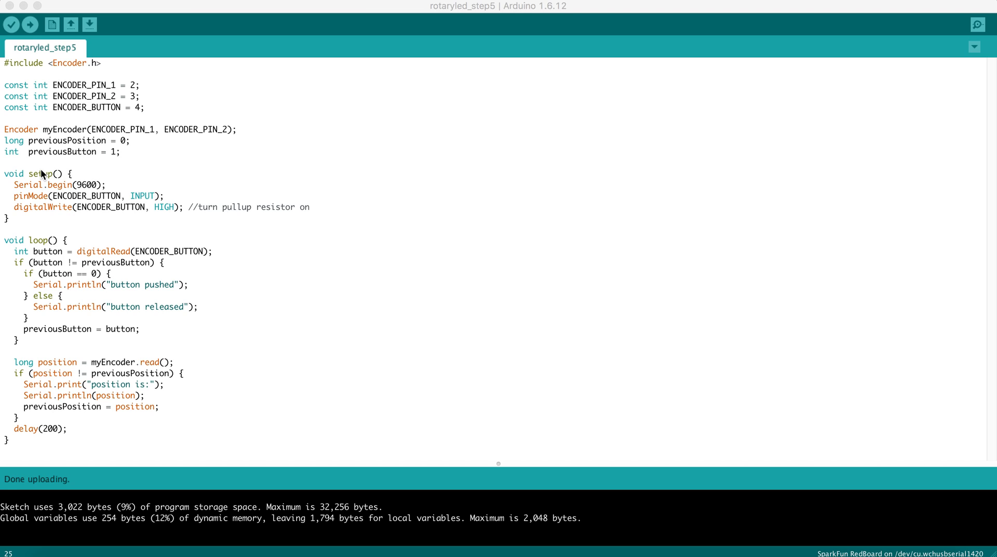
{"action": "mouse_move", "coordinate": [33, 191]}
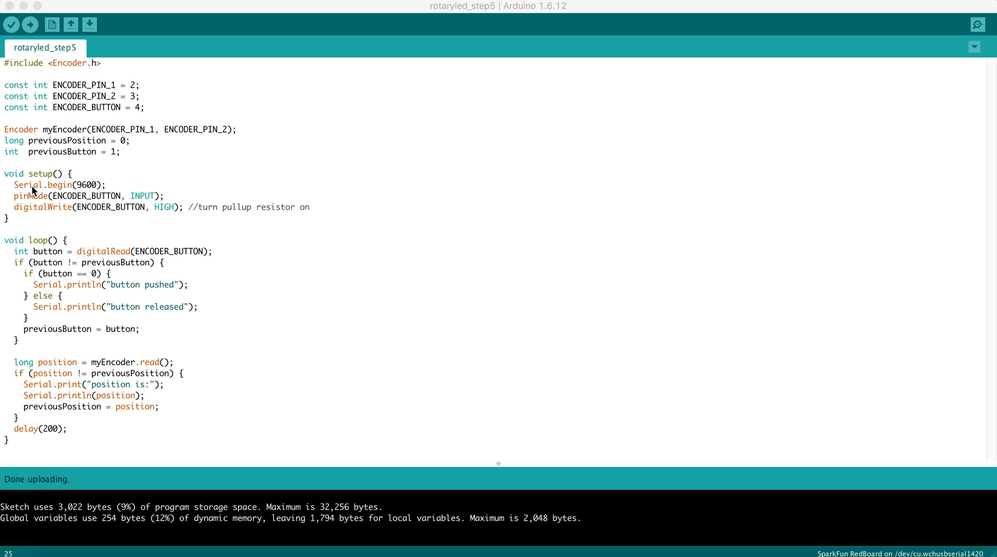
{"action": "mouse_move", "coordinate": [79, 190]}
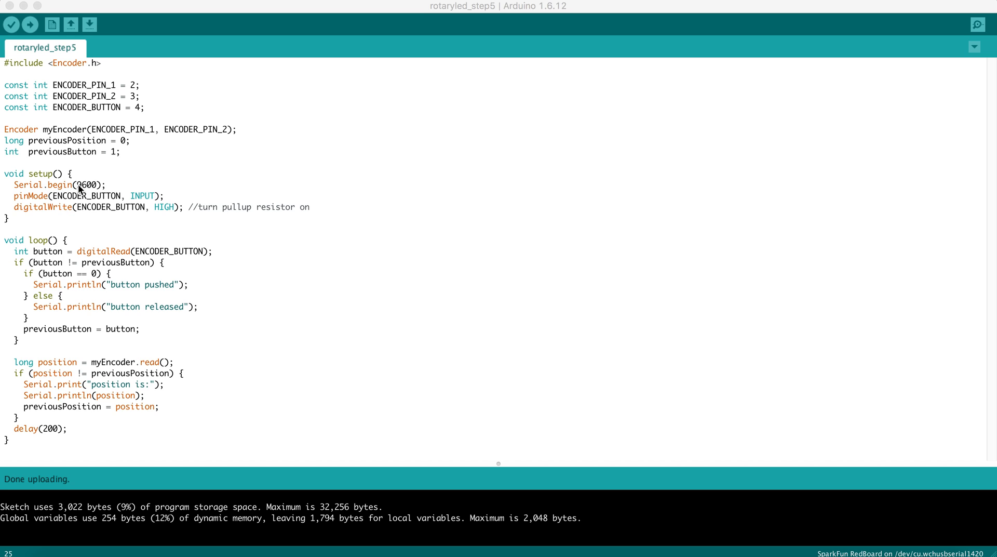
{"action": "mouse_move", "coordinate": [96, 188]}
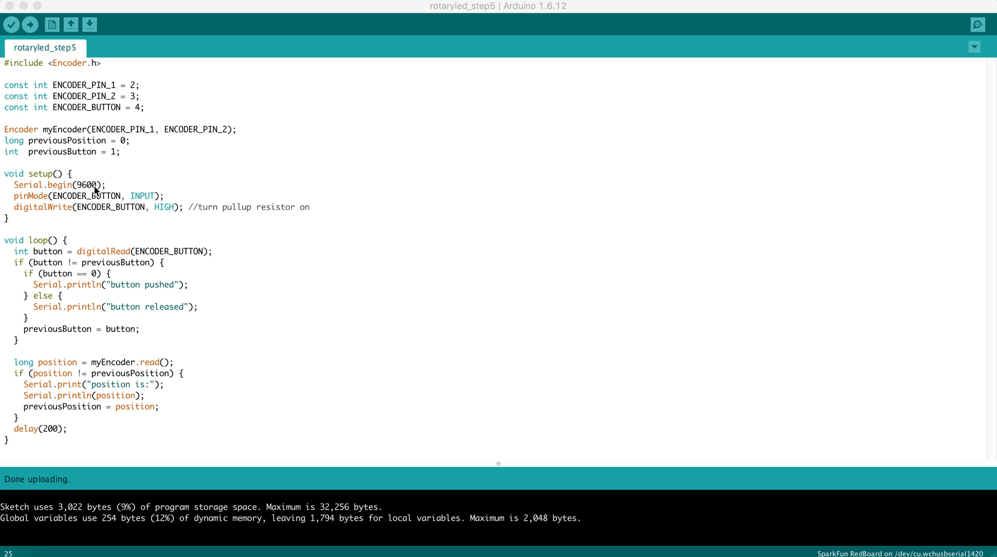
{"action": "mouse_move", "coordinate": [40, 197]}
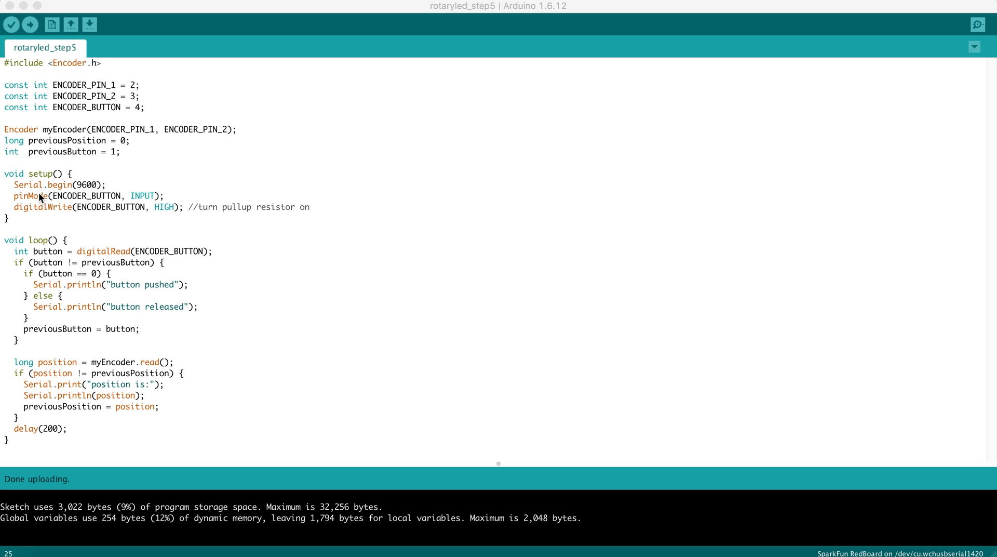
{"action": "mouse_move", "coordinate": [108, 198]}
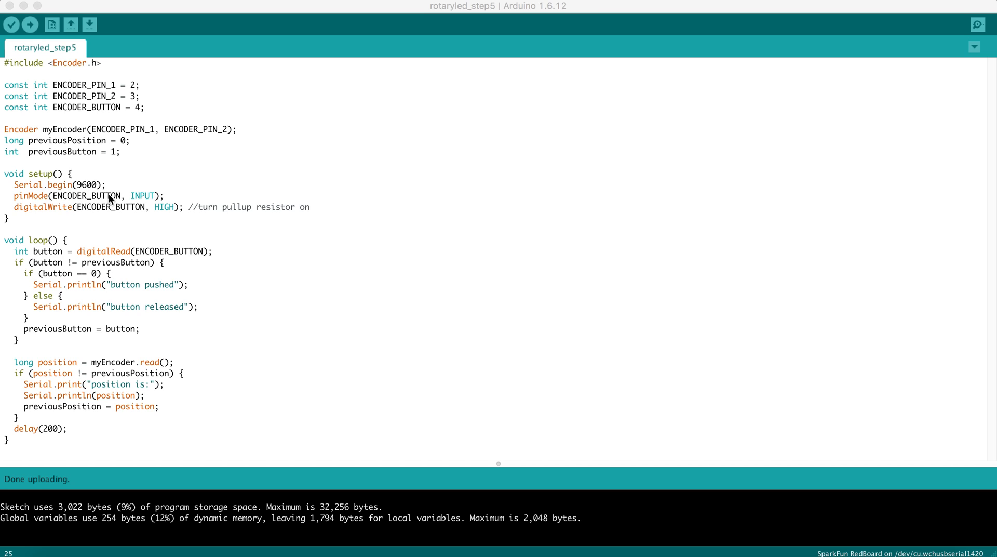
{"action": "mouse_move", "coordinate": [162, 210]}
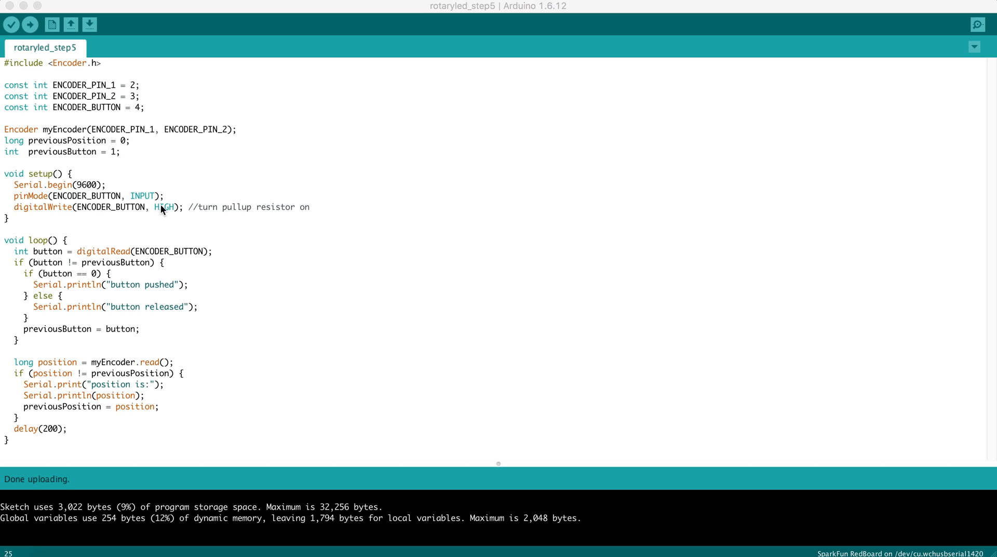
{"action": "mouse_move", "coordinate": [241, 213]}
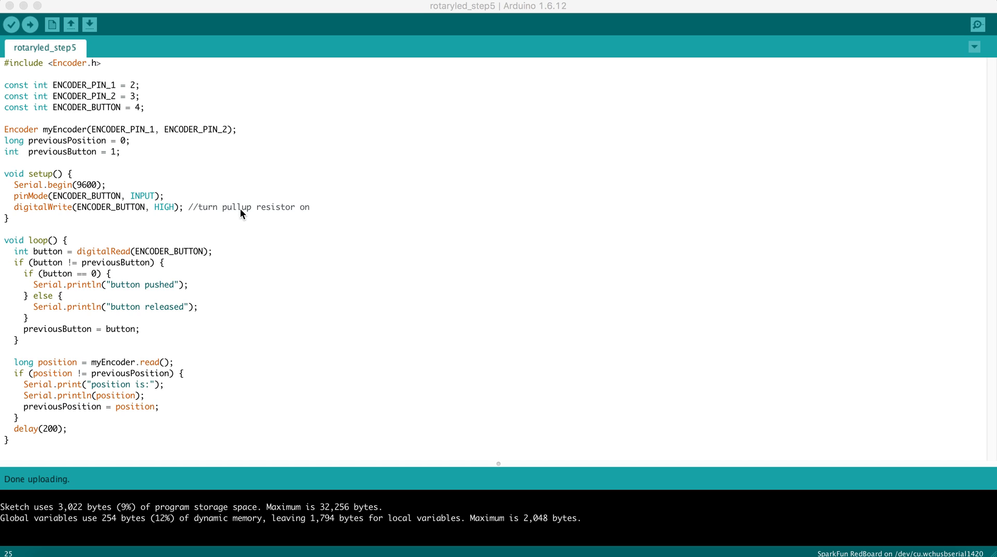
{"action": "mouse_move", "coordinate": [45, 246]}
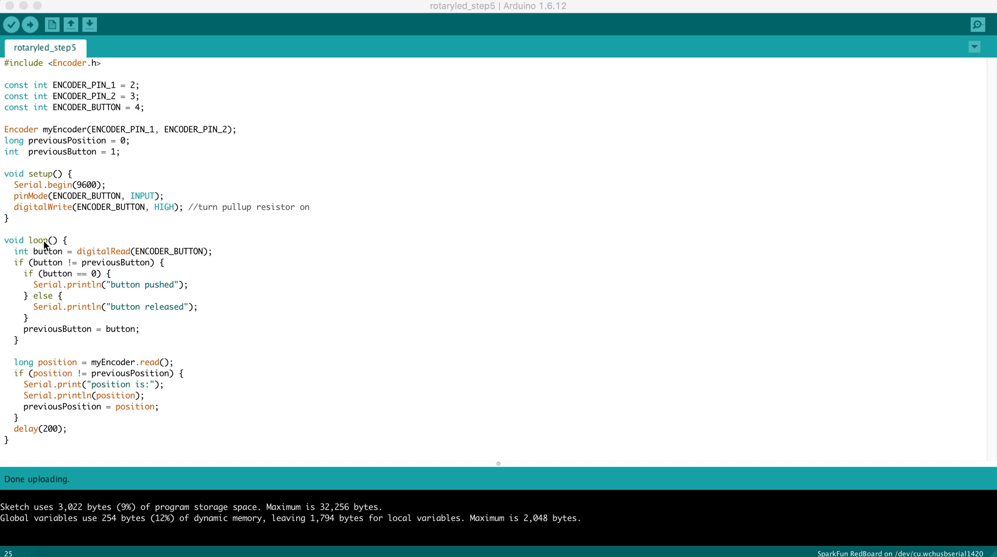
{"action": "mouse_move", "coordinate": [39, 255]}
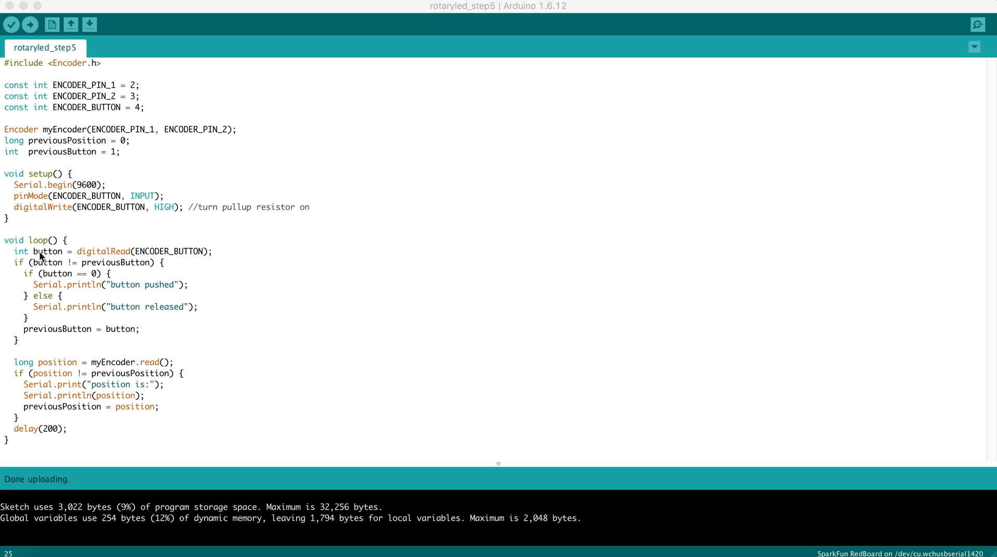
{"action": "mouse_move", "coordinate": [106, 255]}
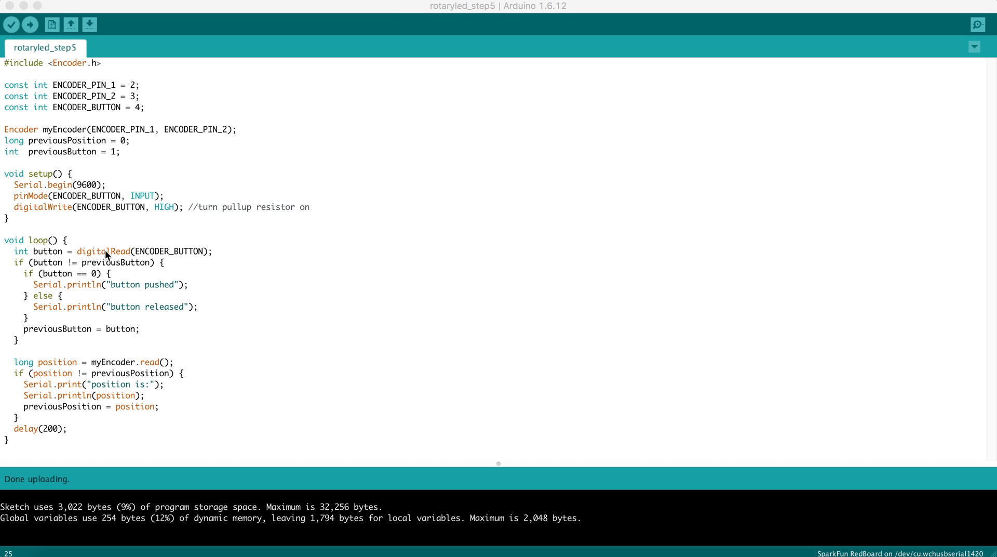
{"action": "mouse_move", "coordinate": [200, 253]}
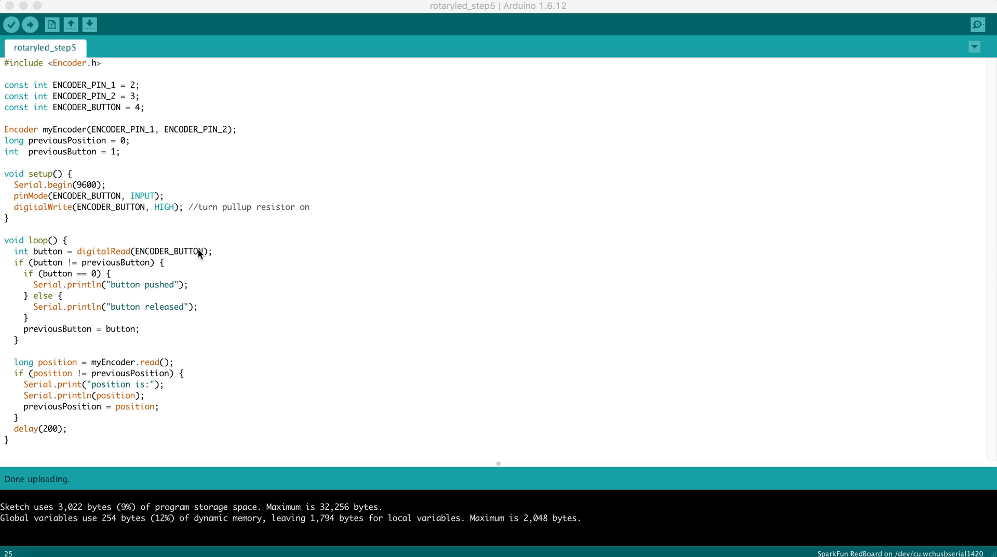
{"action": "mouse_move", "coordinate": [61, 276]}
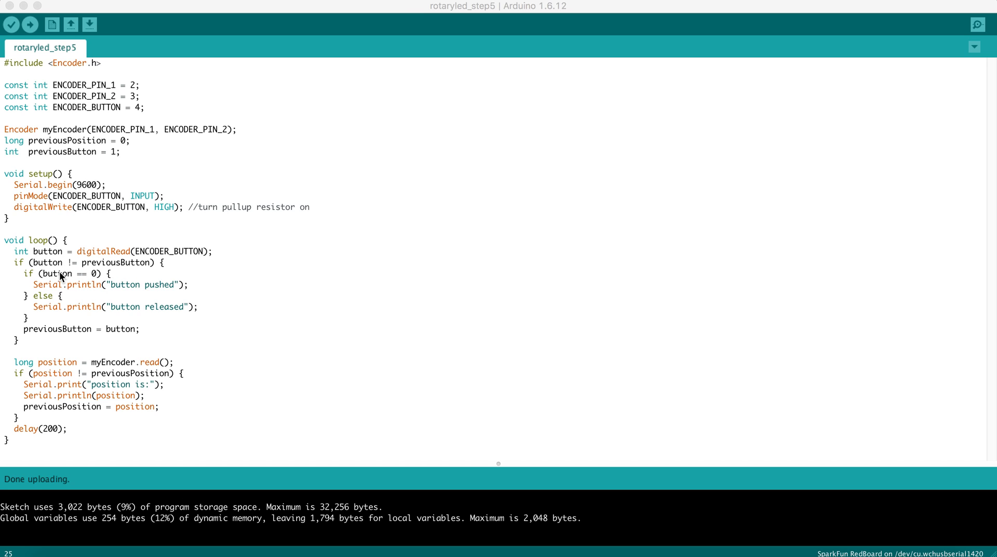
{"action": "mouse_move", "coordinate": [48, 262]}
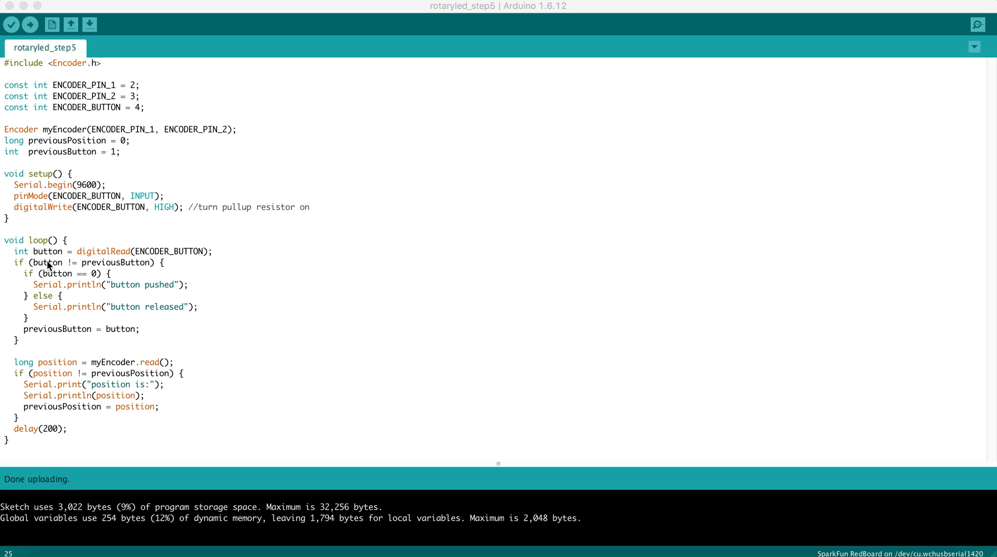
{"action": "mouse_move", "coordinate": [111, 269]}
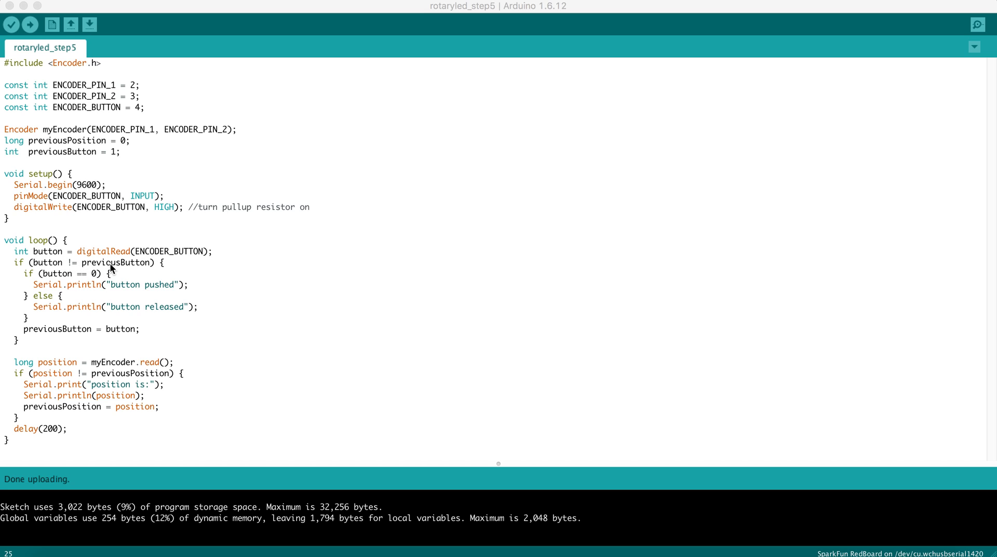
{"action": "mouse_move", "coordinate": [49, 275]}
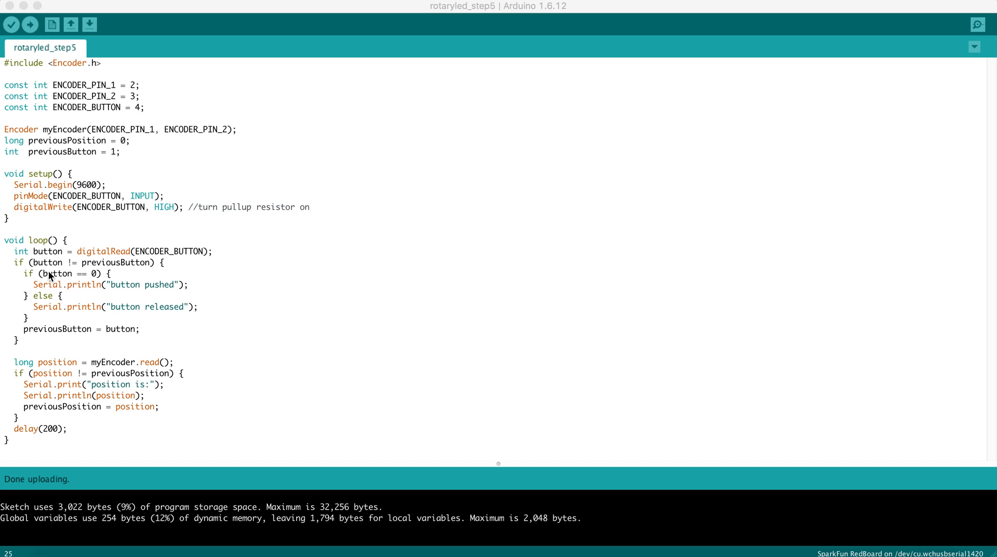
{"action": "mouse_move", "coordinate": [143, 286]}
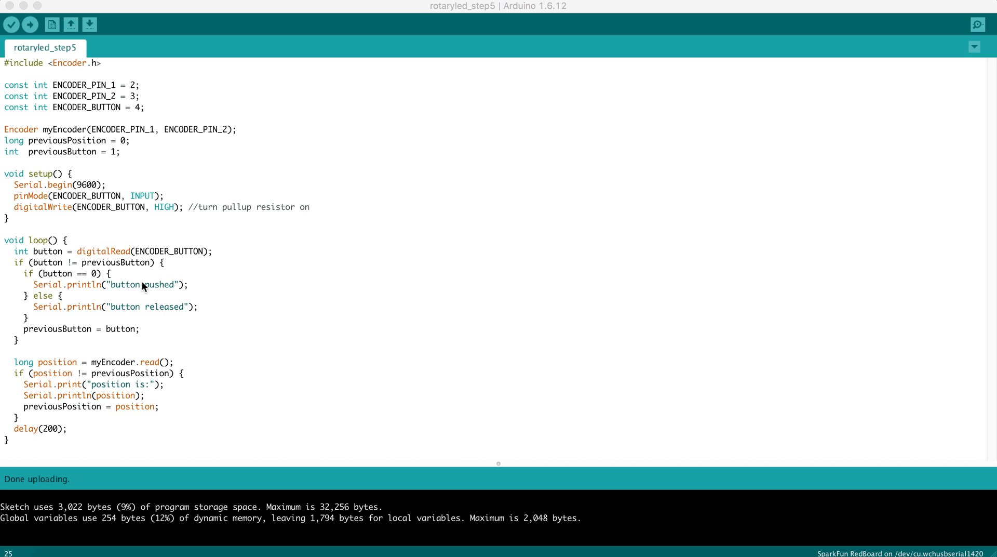
{"action": "mouse_move", "coordinate": [140, 286]}
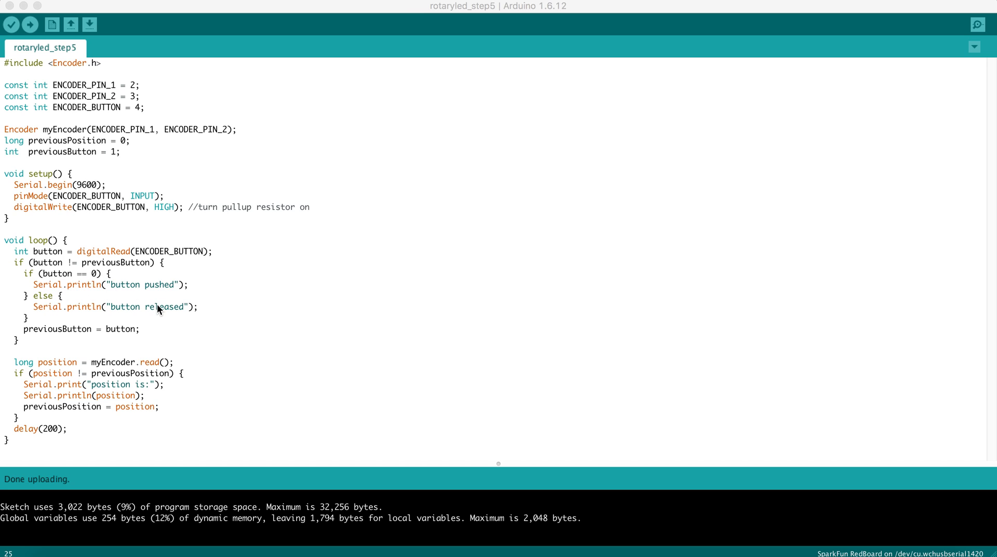
{"action": "mouse_move", "coordinate": [161, 313]}
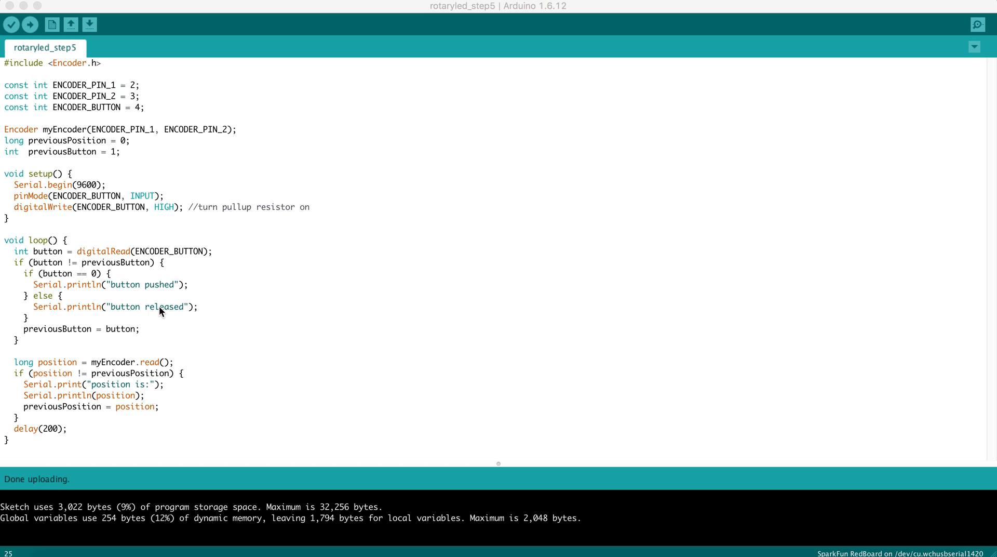
{"action": "mouse_move", "coordinate": [51, 336]}
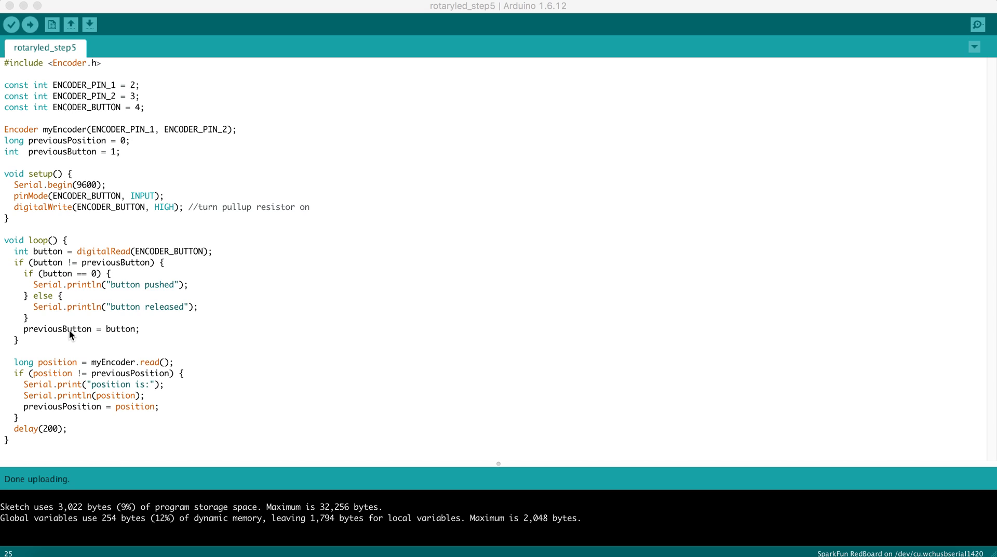
{"action": "mouse_move", "coordinate": [3, 274]}
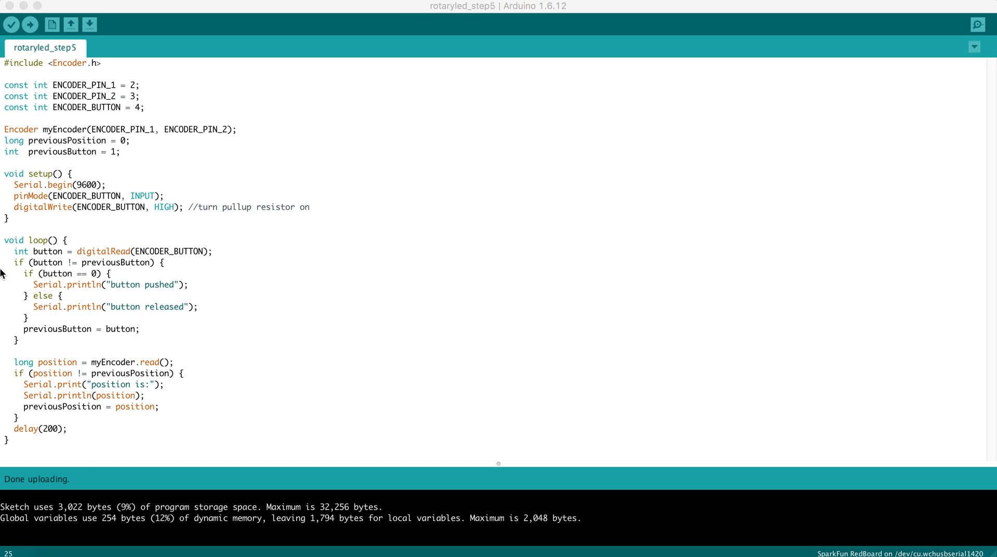
{"action": "mouse_move", "coordinate": [50, 264]}
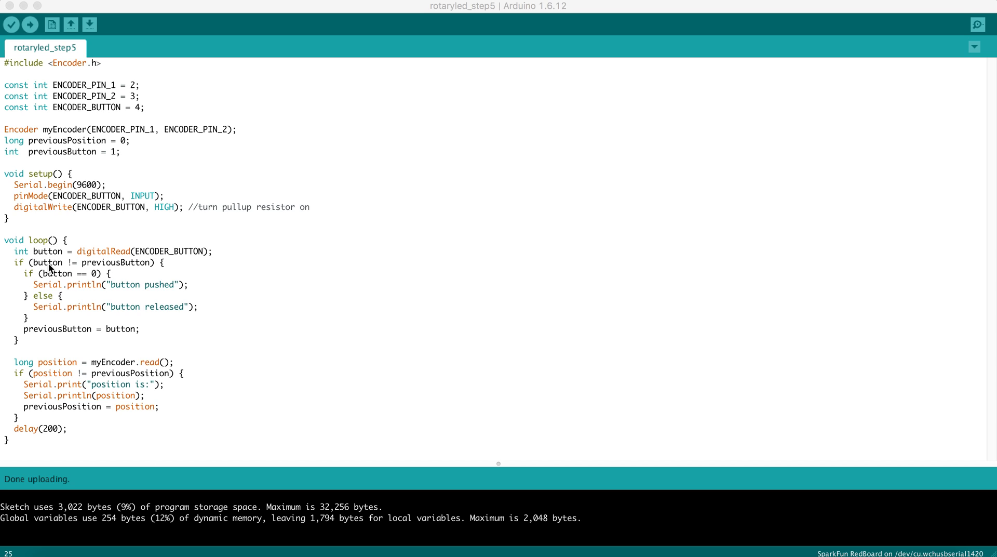
{"action": "mouse_move", "coordinate": [51, 288]}
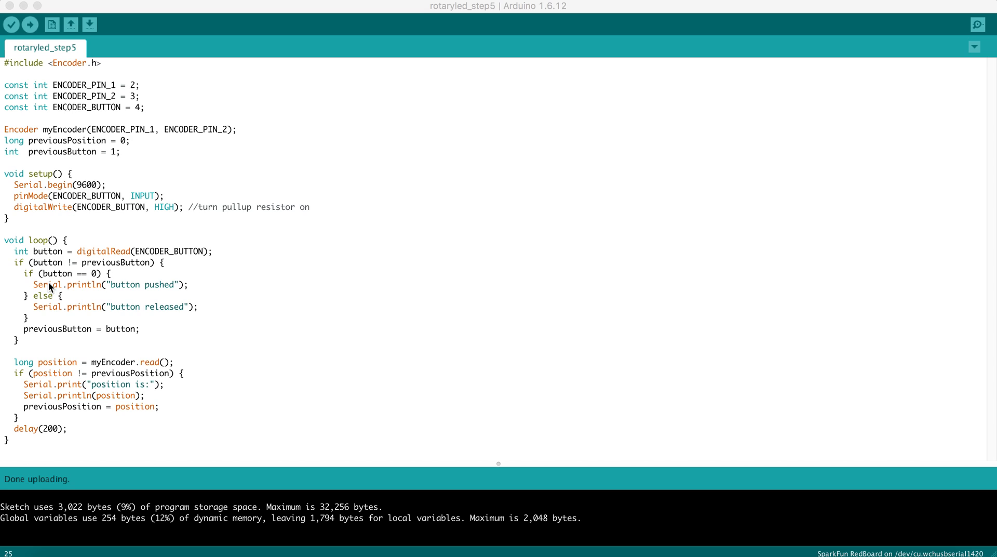
{"action": "mouse_move", "coordinate": [52, 291]}
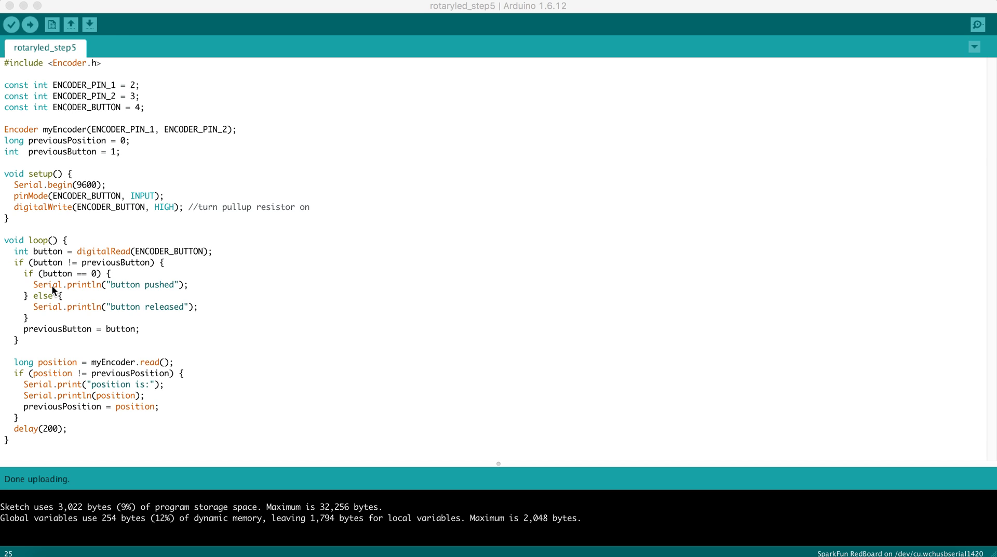
{"action": "mouse_move", "coordinate": [164, 291]}
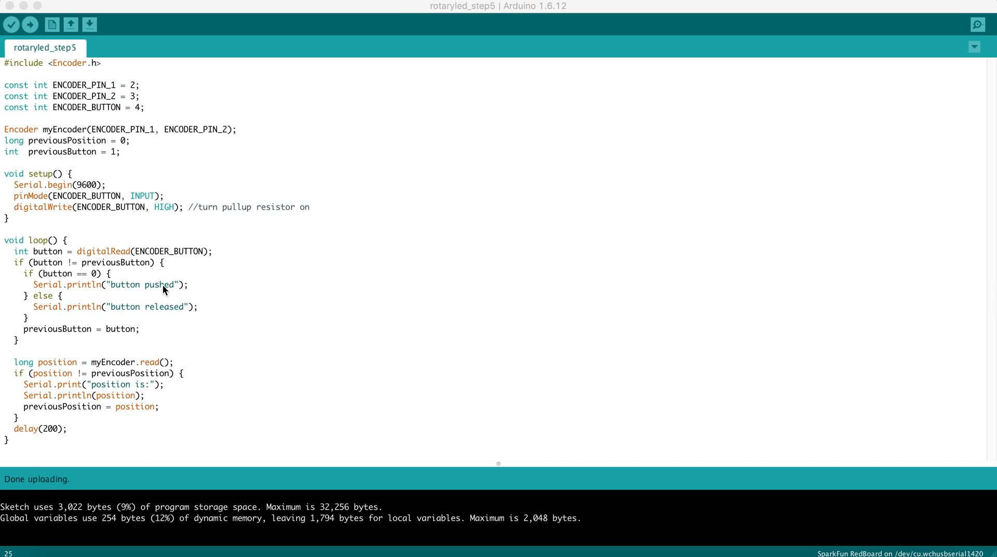
{"action": "mouse_move", "coordinate": [165, 313]}
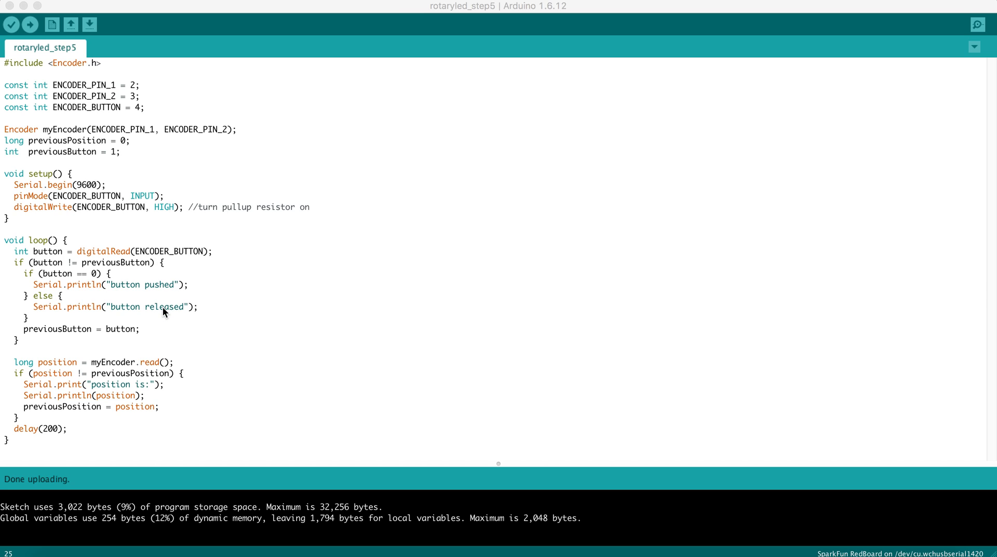
{"action": "mouse_move", "coordinate": [89, 344]}
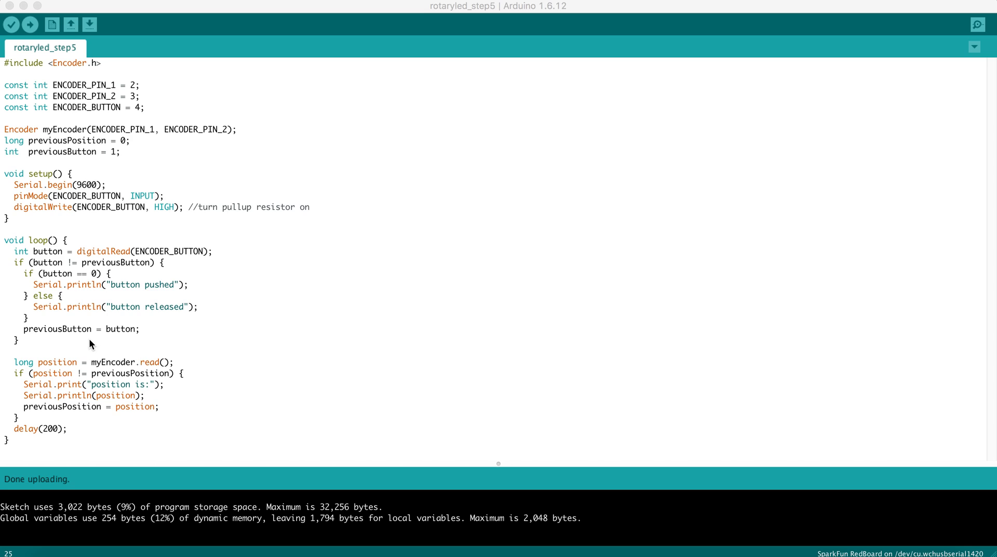
{"action": "mouse_move", "coordinate": [119, 338]}
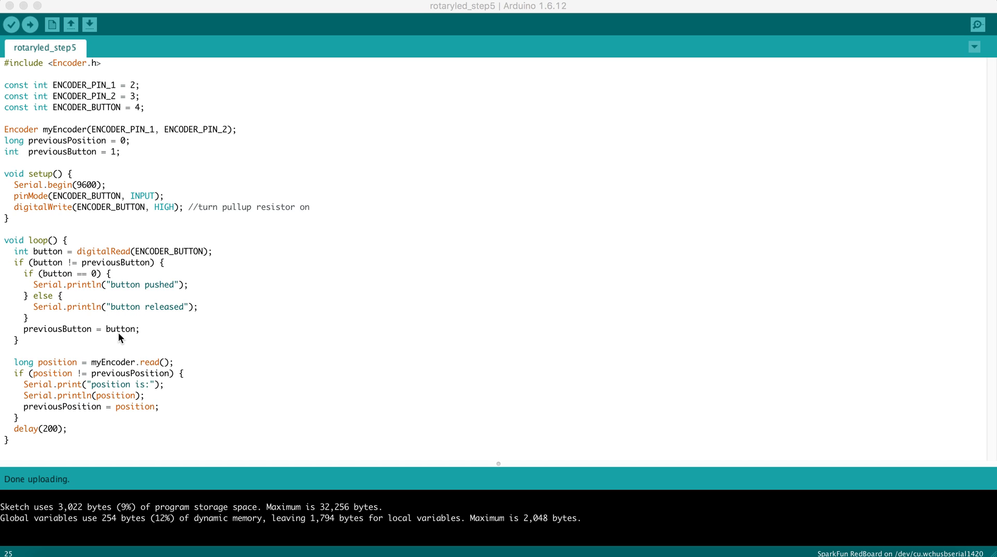
{"action": "mouse_move", "coordinate": [27, 370]}
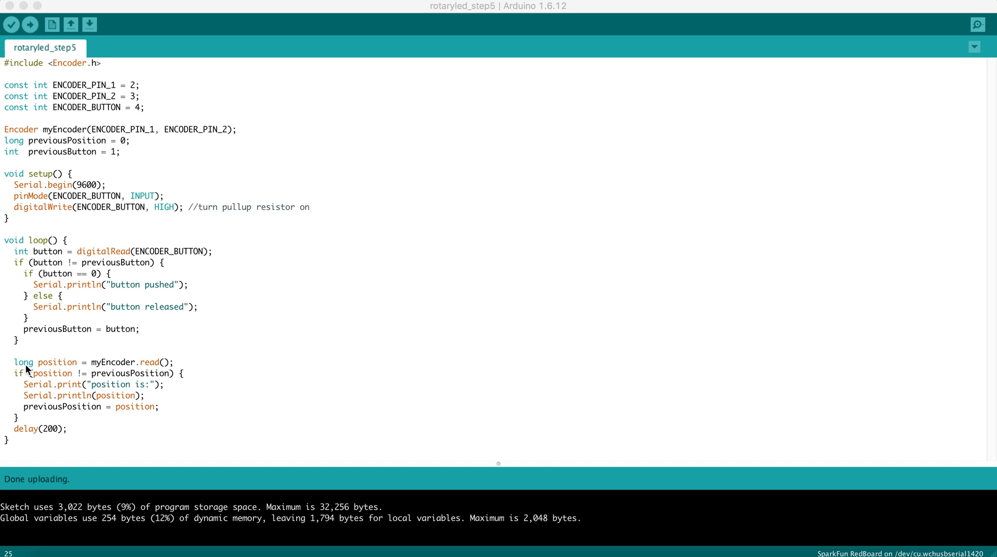
{"action": "mouse_move", "coordinate": [80, 364]}
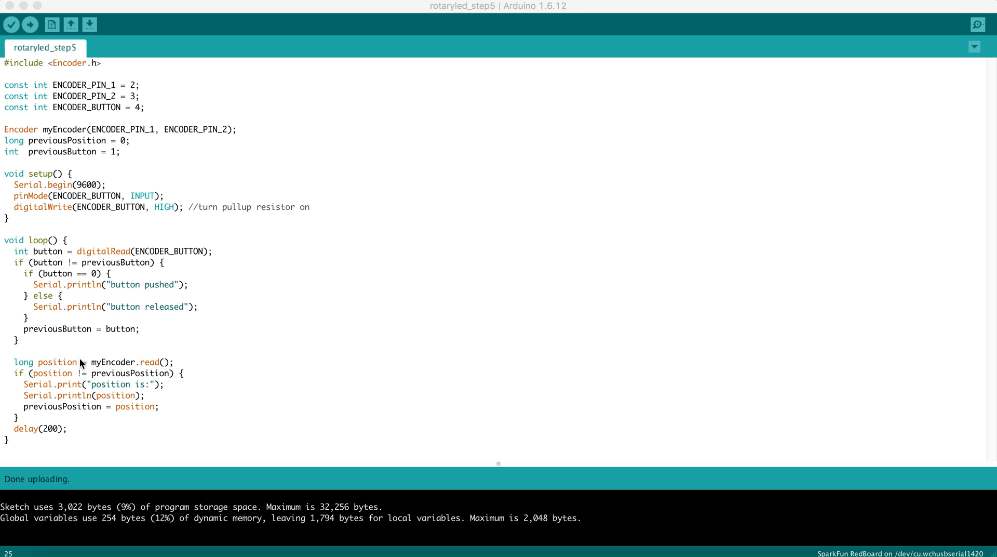
{"action": "mouse_move", "coordinate": [107, 365]}
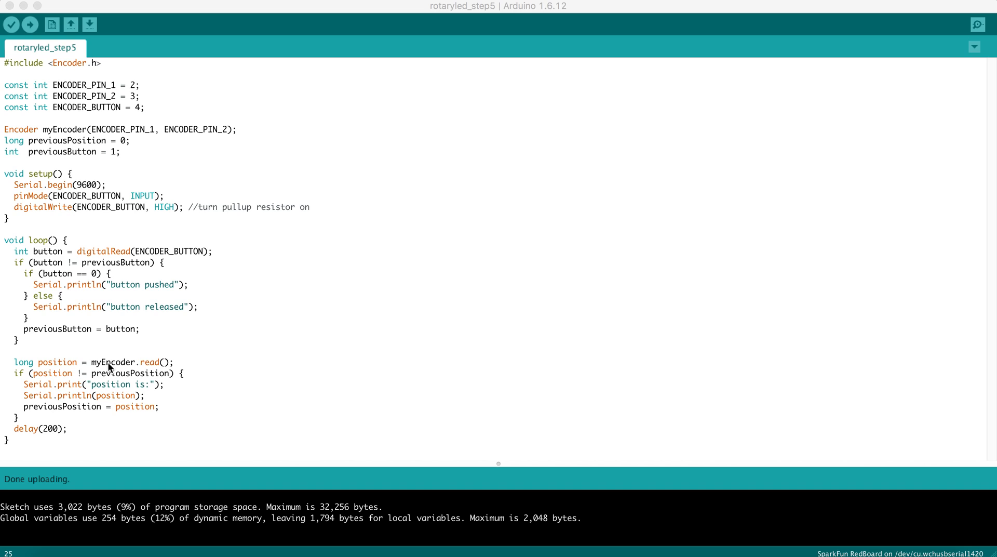
{"action": "mouse_move", "coordinate": [70, 139]}
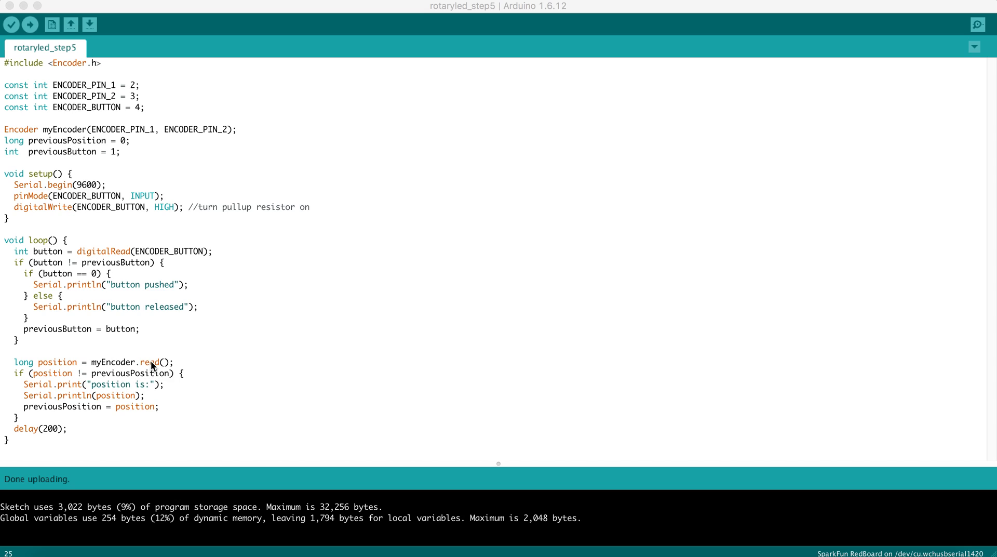
{"action": "mouse_move", "coordinate": [136, 362]}
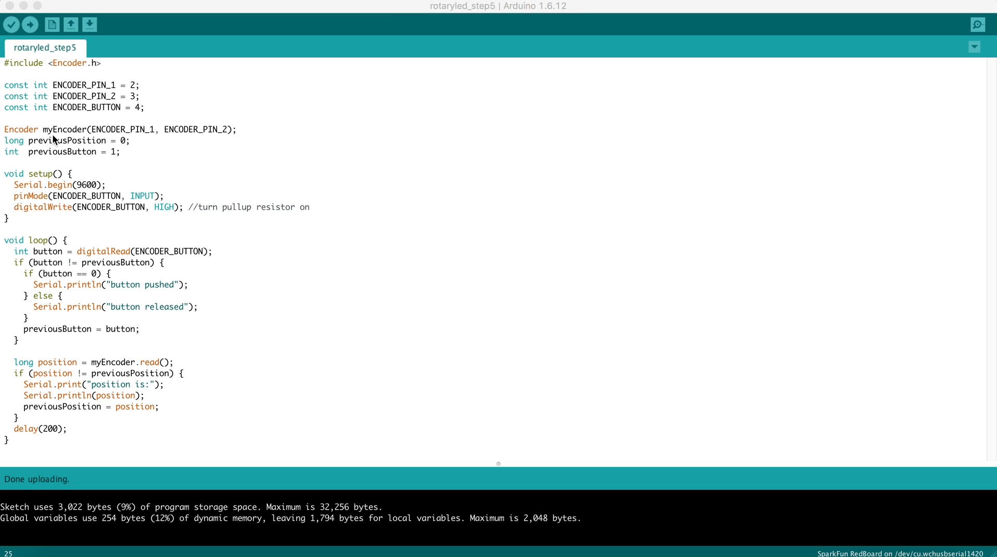
{"action": "mouse_move", "coordinate": [57, 135]}
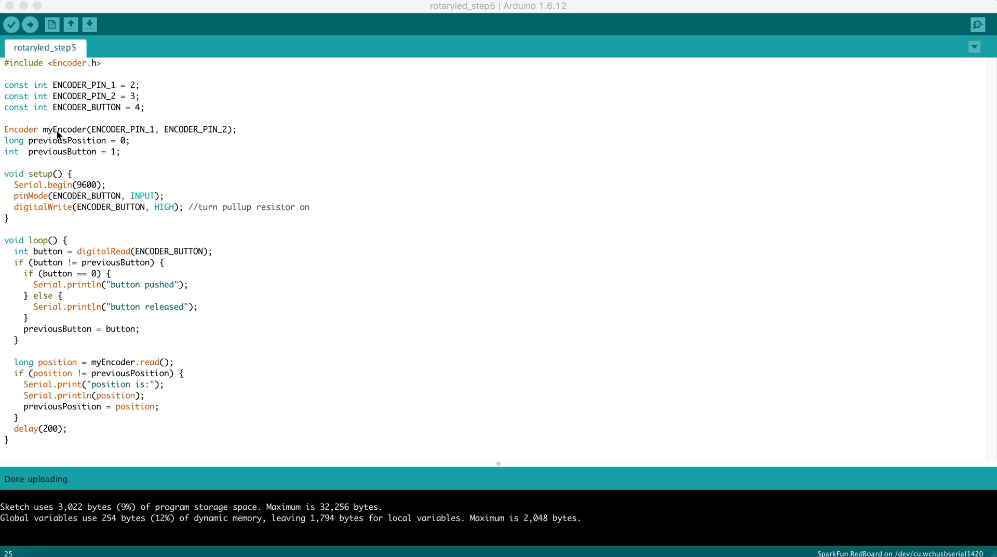
{"action": "mouse_move", "coordinate": [135, 90]}
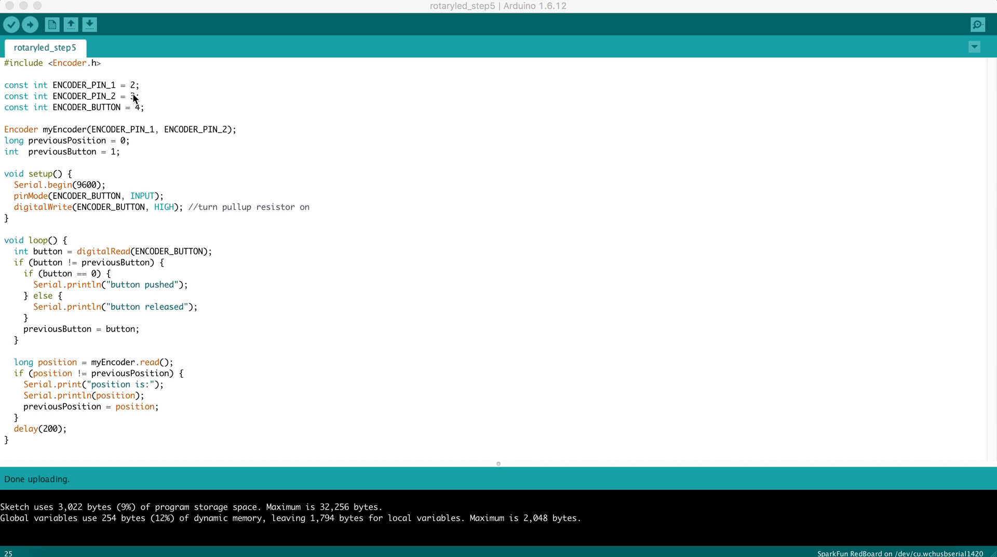
{"action": "mouse_move", "coordinate": [83, 370]}
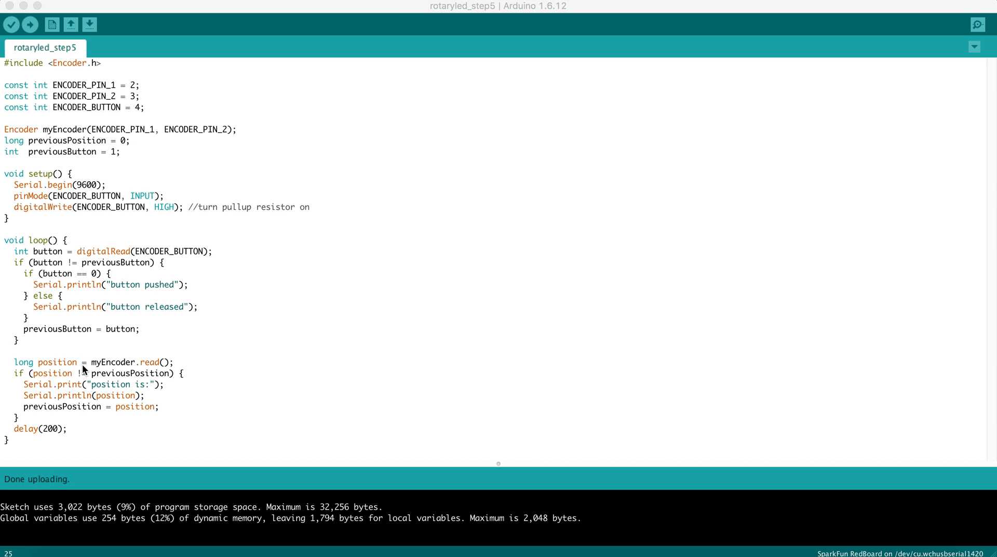
{"action": "mouse_move", "coordinate": [59, 367]}
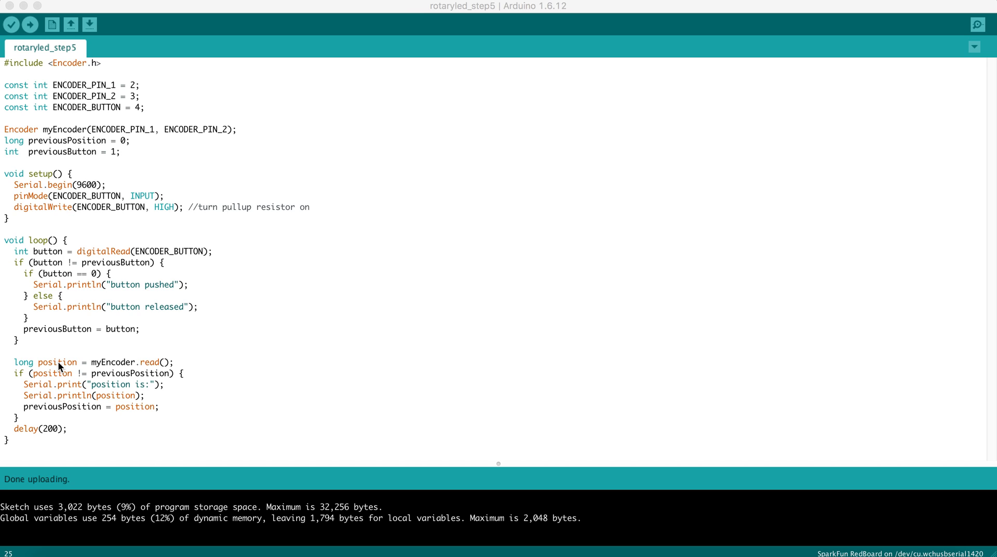
{"action": "mouse_move", "coordinate": [19, 365]}
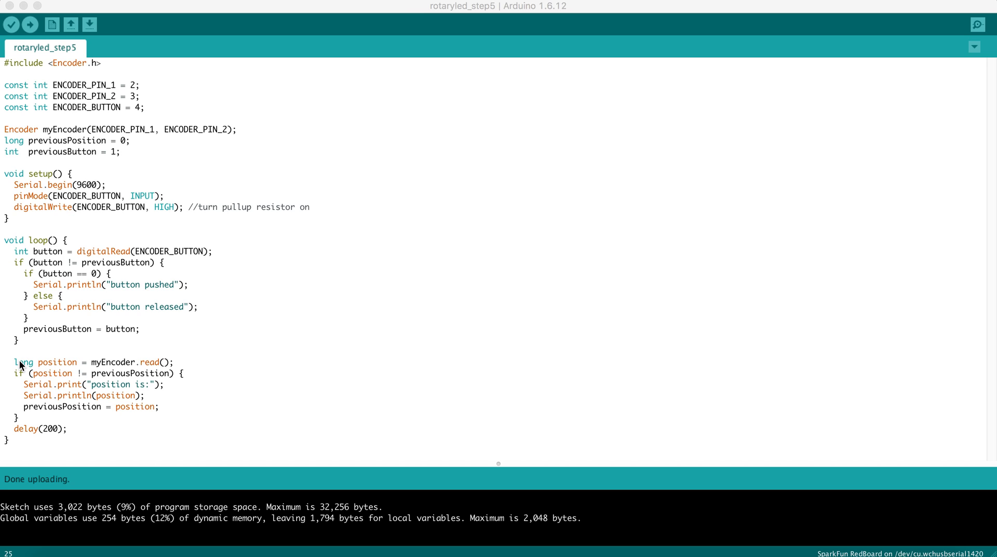
{"action": "mouse_move", "coordinate": [65, 366]}
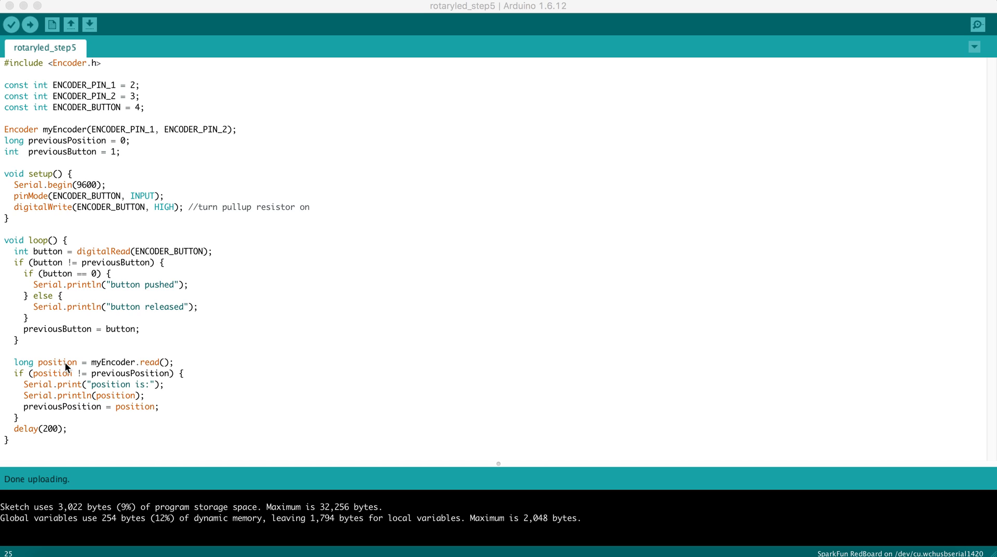
{"action": "mouse_move", "coordinate": [27, 378]}
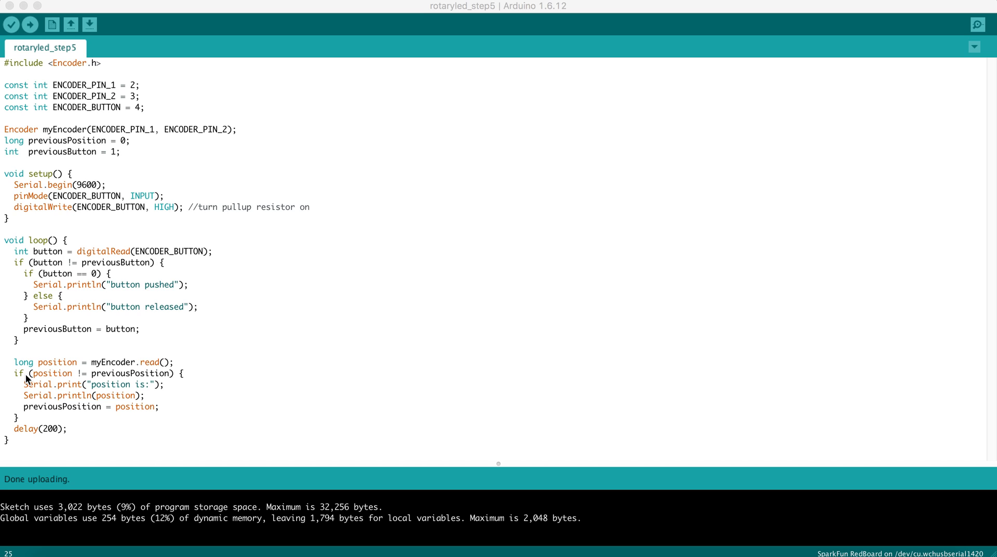
{"action": "mouse_move", "coordinate": [47, 378]}
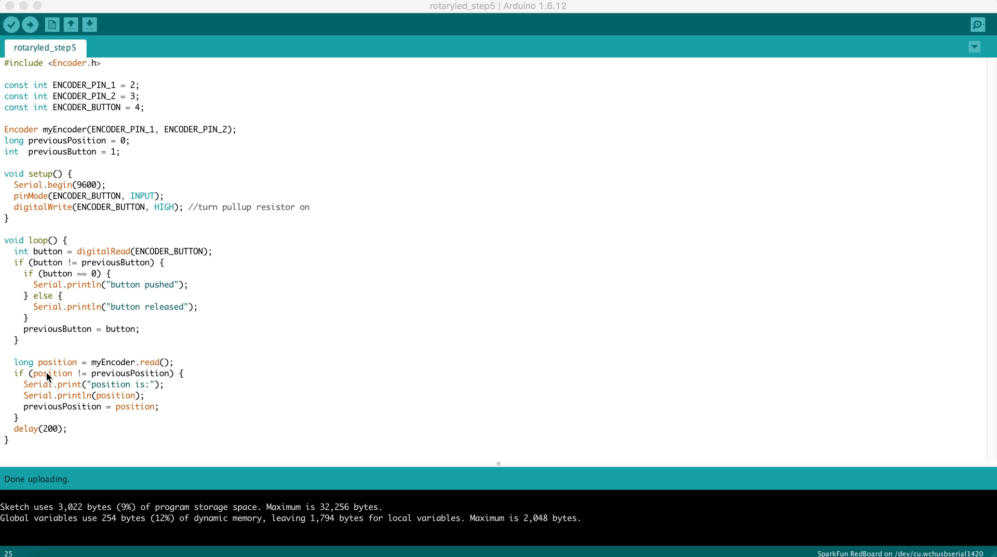
{"action": "mouse_move", "coordinate": [121, 373]}
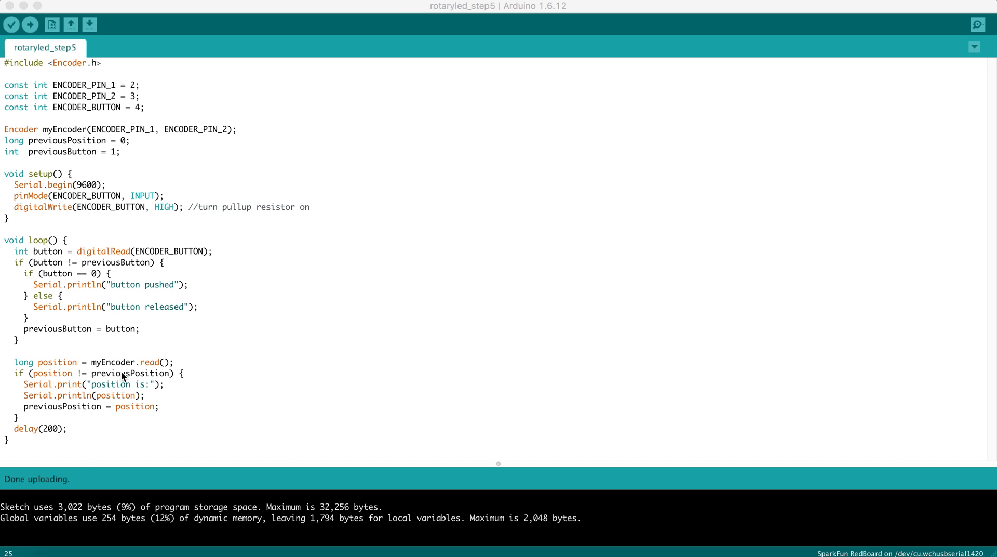
{"action": "mouse_move", "coordinate": [85, 391]}
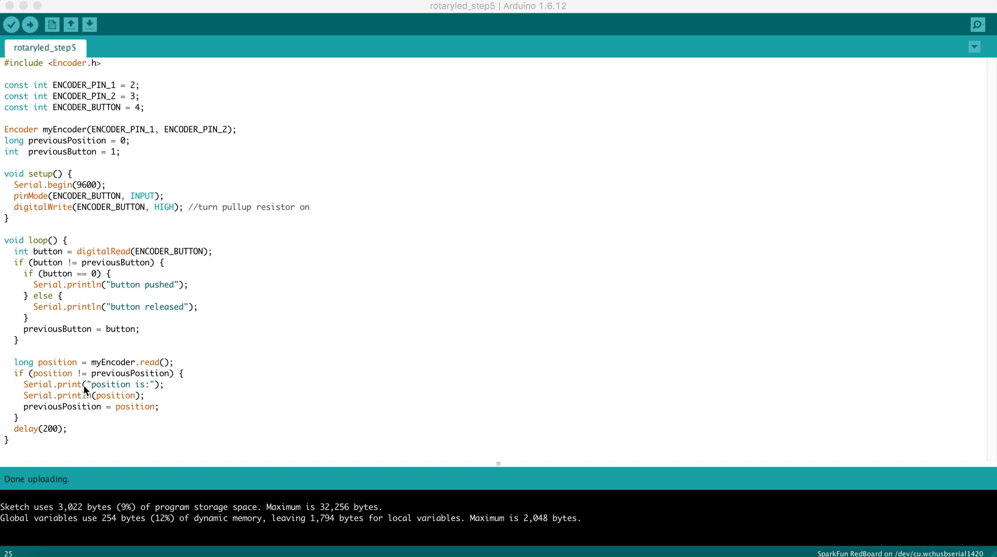
{"action": "mouse_move", "coordinate": [121, 394]}
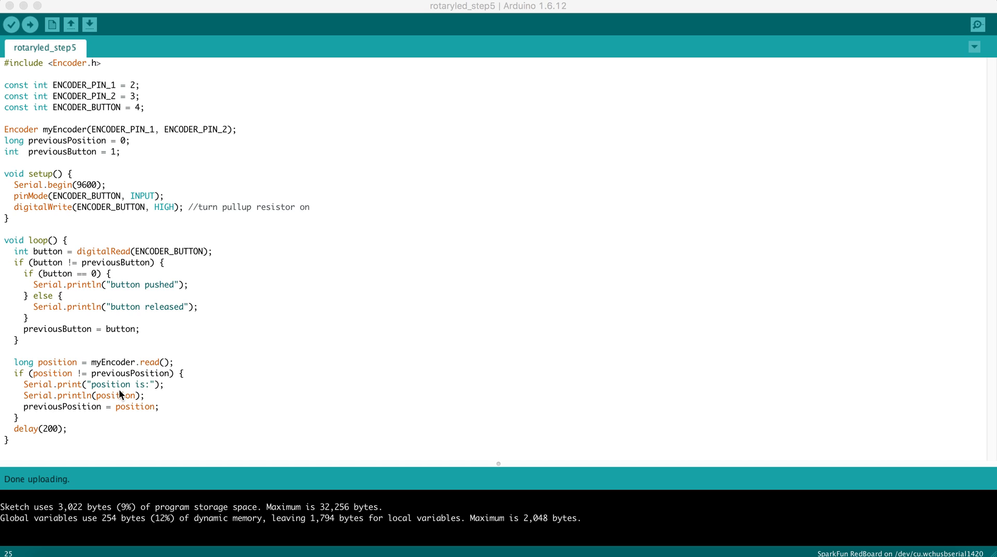
{"action": "mouse_move", "coordinate": [57, 388]}
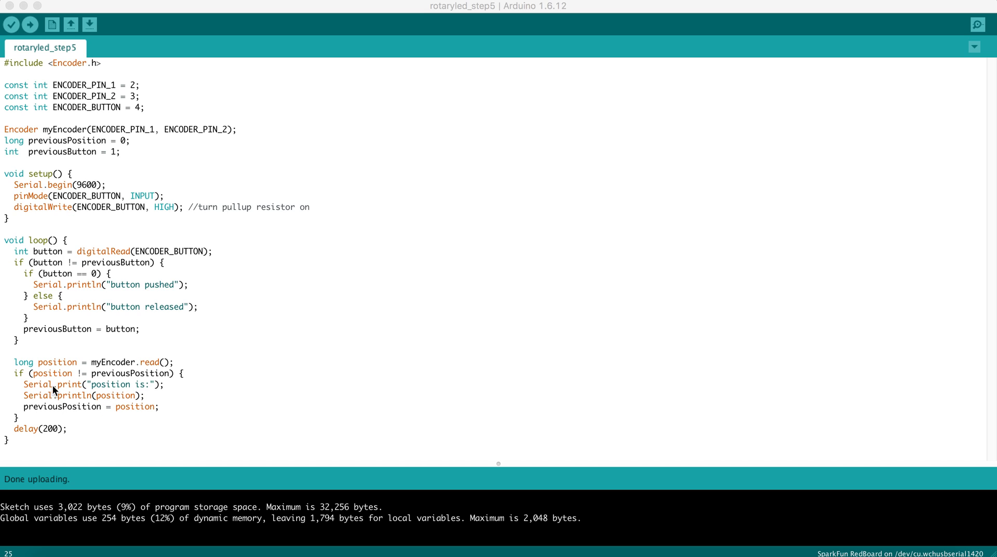
{"action": "mouse_move", "coordinate": [65, 395]}
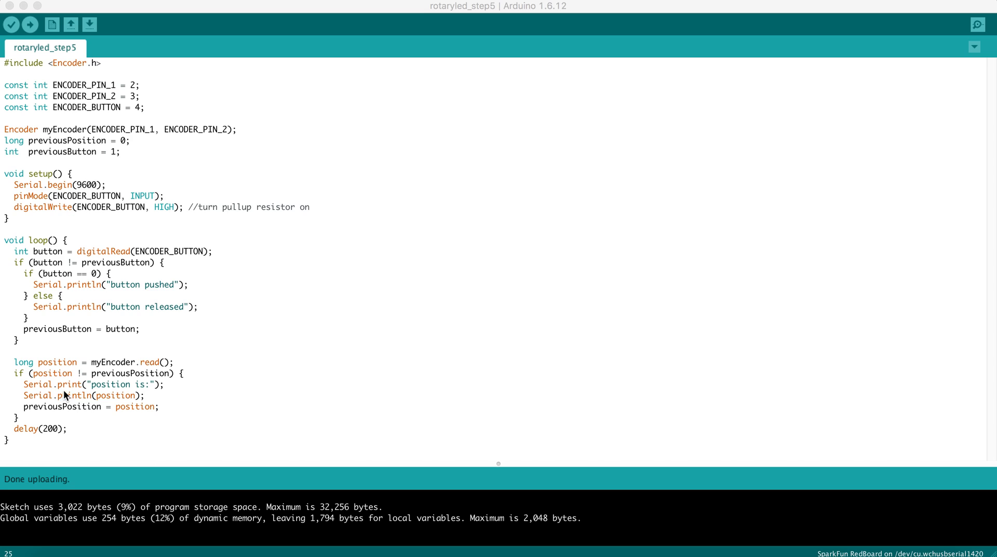
{"action": "mouse_move", "coordinate": [72, 387]}
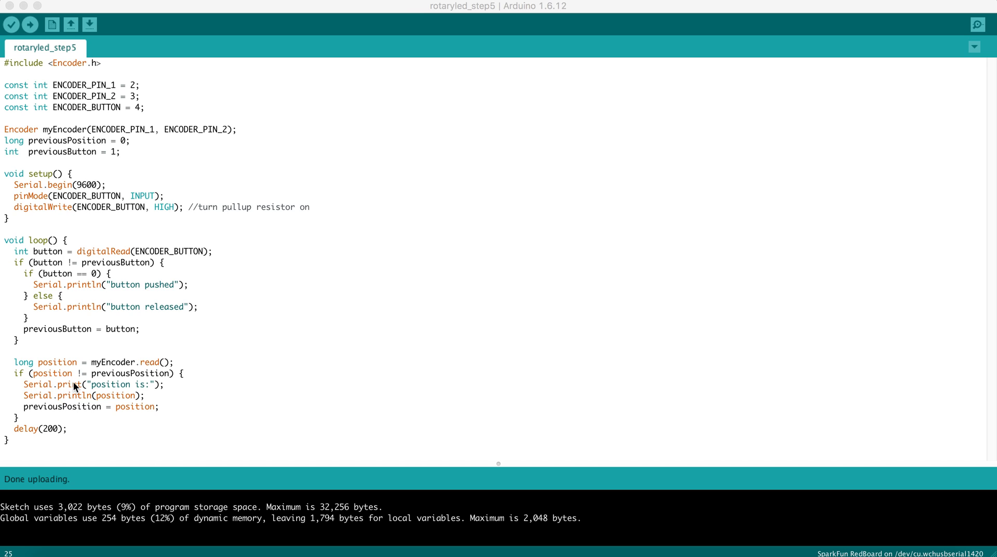
{"action": "mouse_move", "coordinate": [151, 385]}
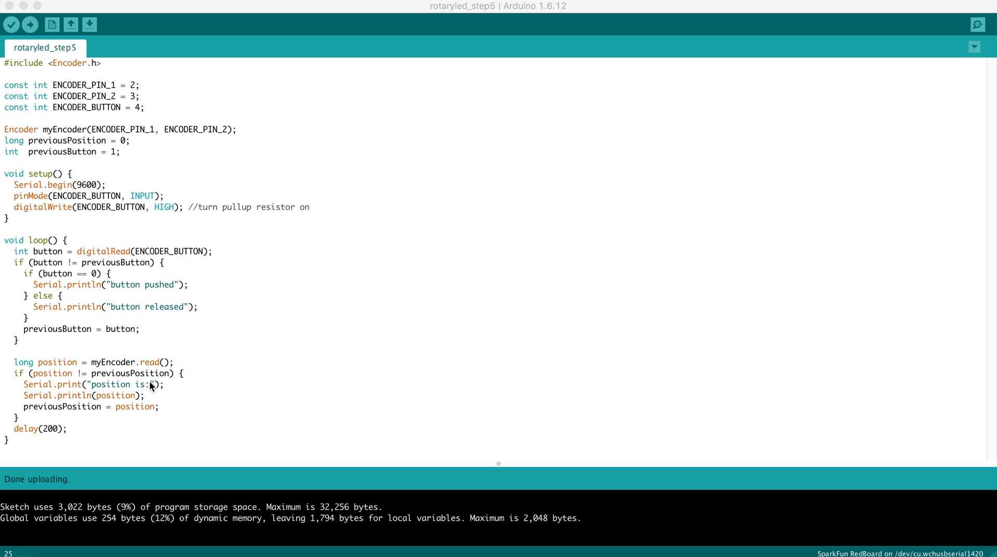
{"action": "mouse_move", "coordinate": [93, 409]}
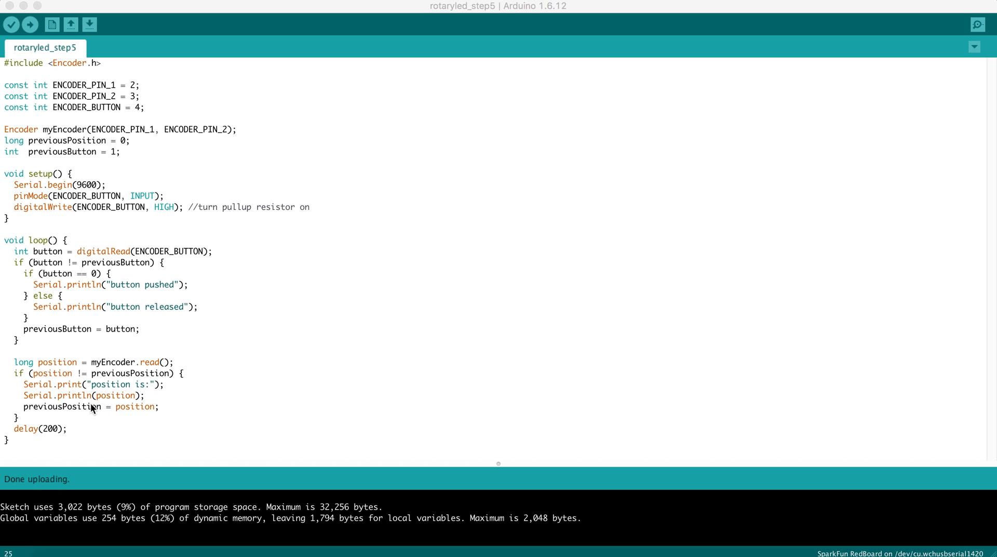
{"action": "mouse_move", "coordinate": [86, 400]}
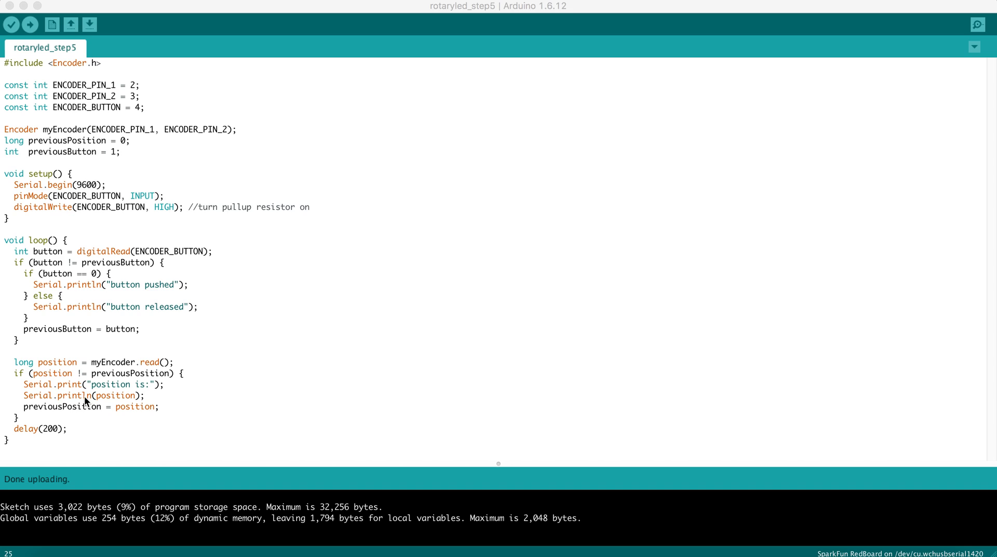
{"action": "mouse_move", "coordinate": [81, 387]}
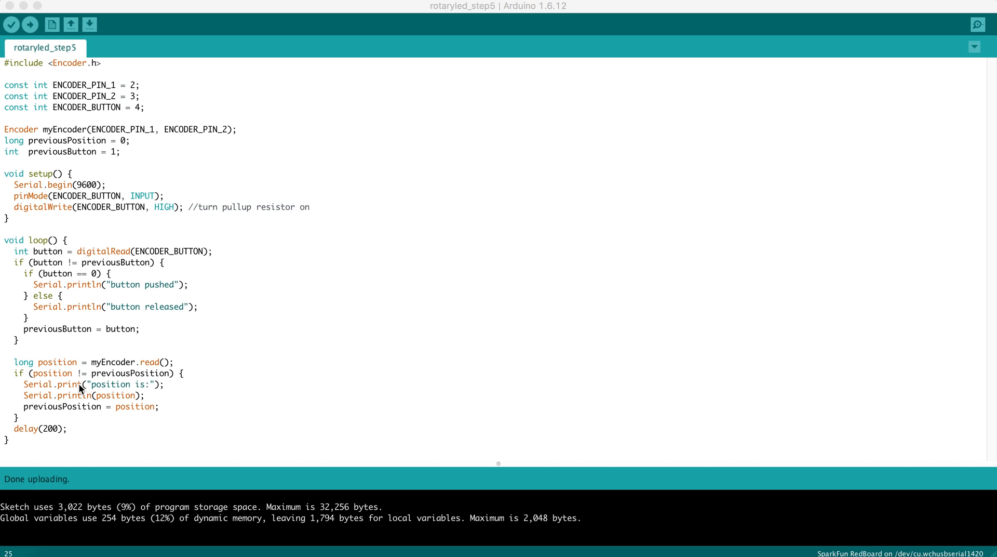
{"action": "mouse_move", "coordinate": [82, 399]}
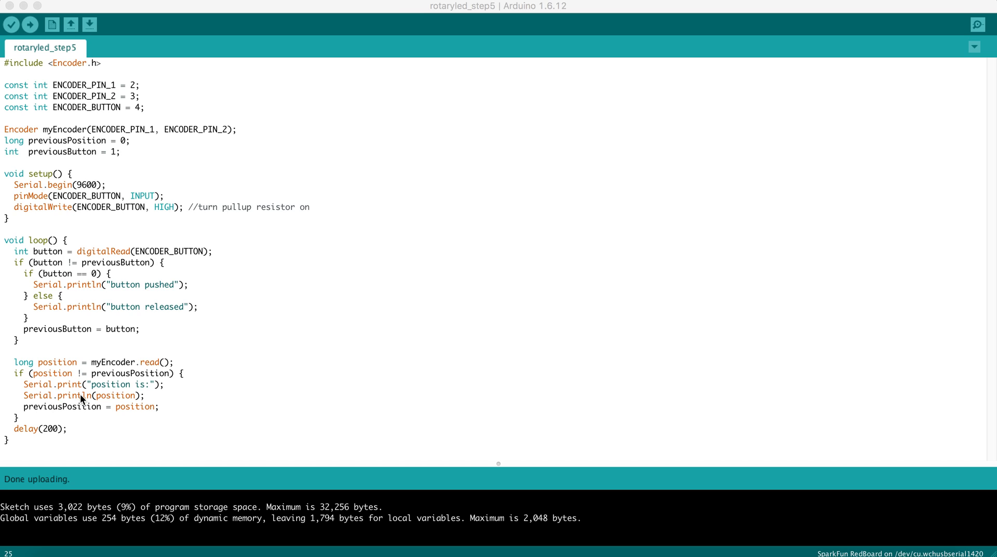
{"action": "mouse_move", "coordinate": [121, 401]}
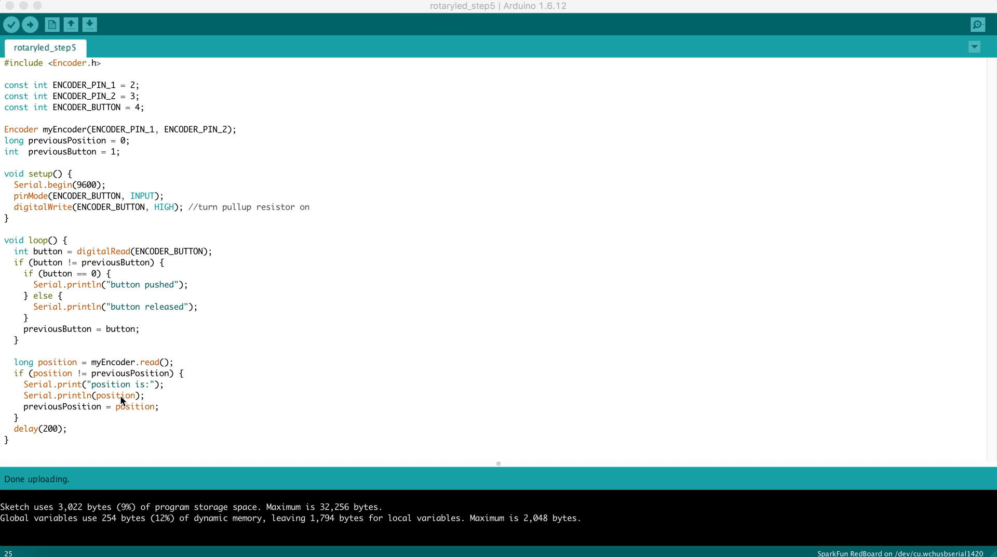
{"action": "mouse_move", "coordinate": [90, 399]}
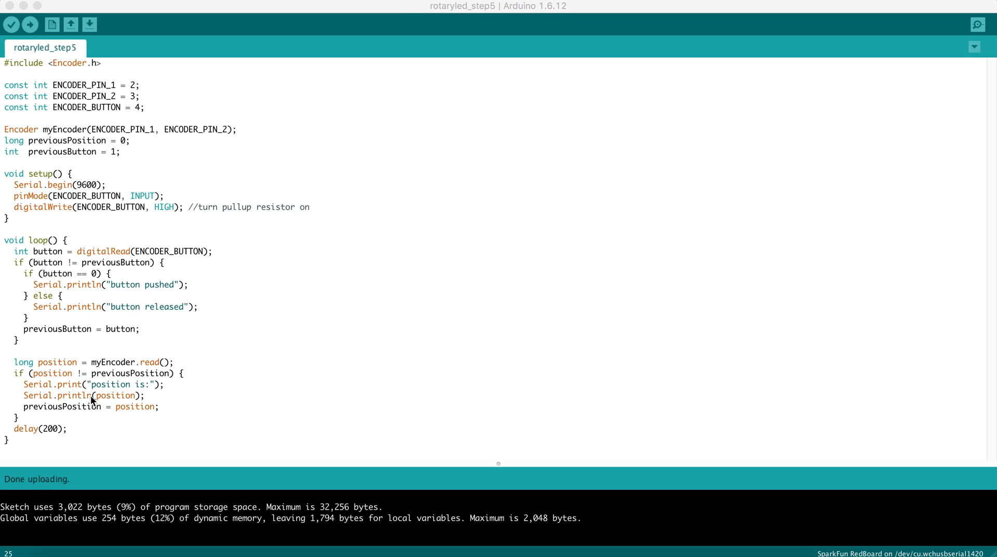
{"action": "mouse_move", "coordinate": [49, 411]}
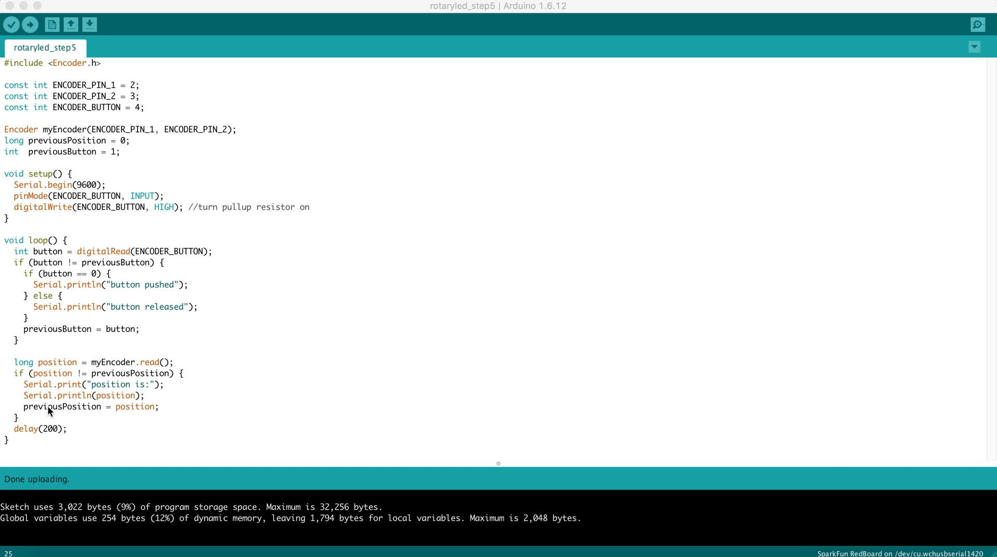
{"action": "mouse_move", "coordinate": [127, 407]}
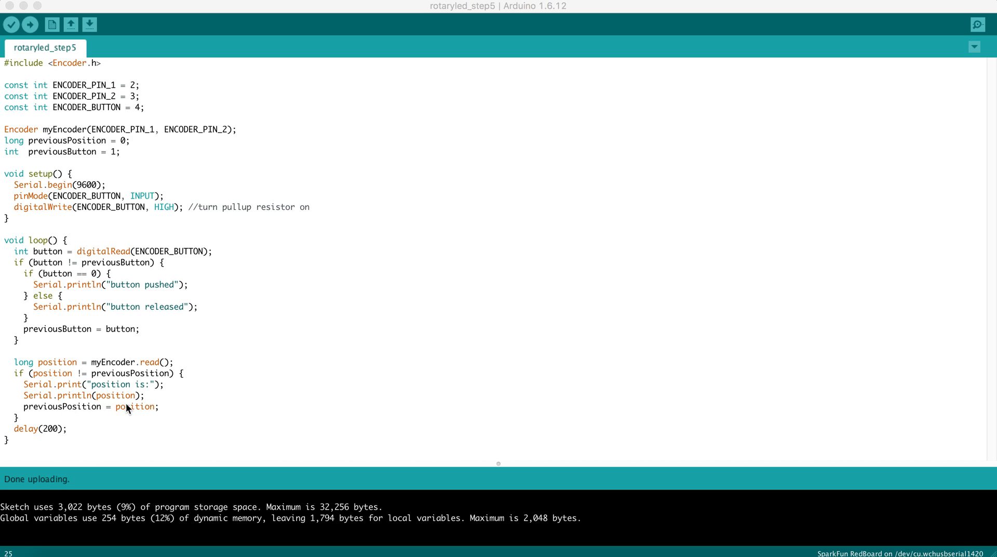
{"action": "mouse_move", "coordinate": [31, 376]}
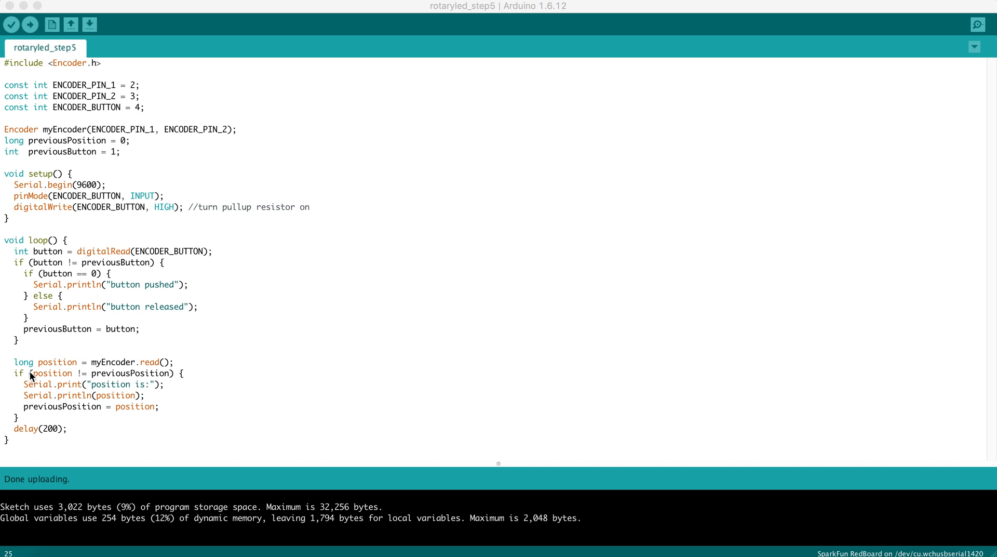
{"action": "mouse_move", "coordinate": [109, 386]}
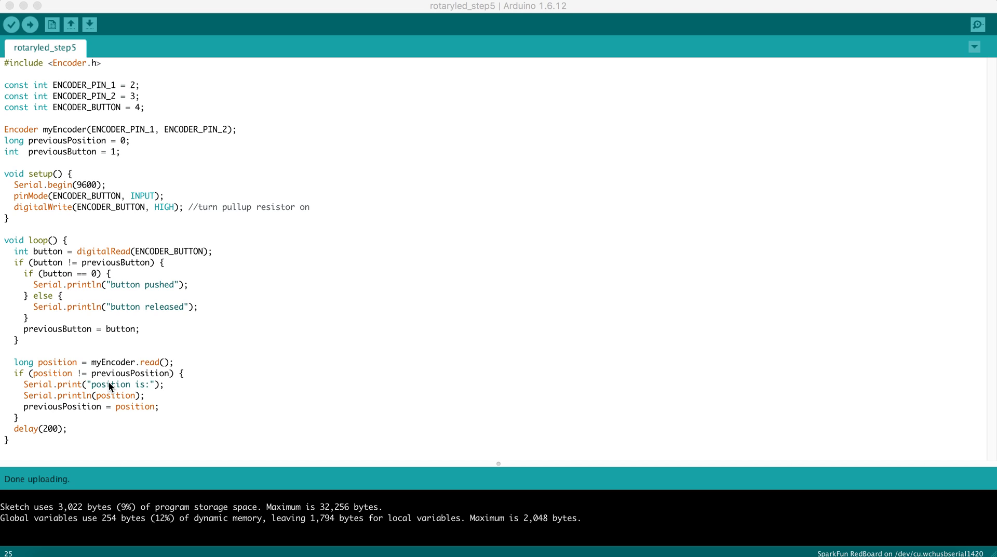
{"action": "mouse_move", "coordinate": [48, 431]}
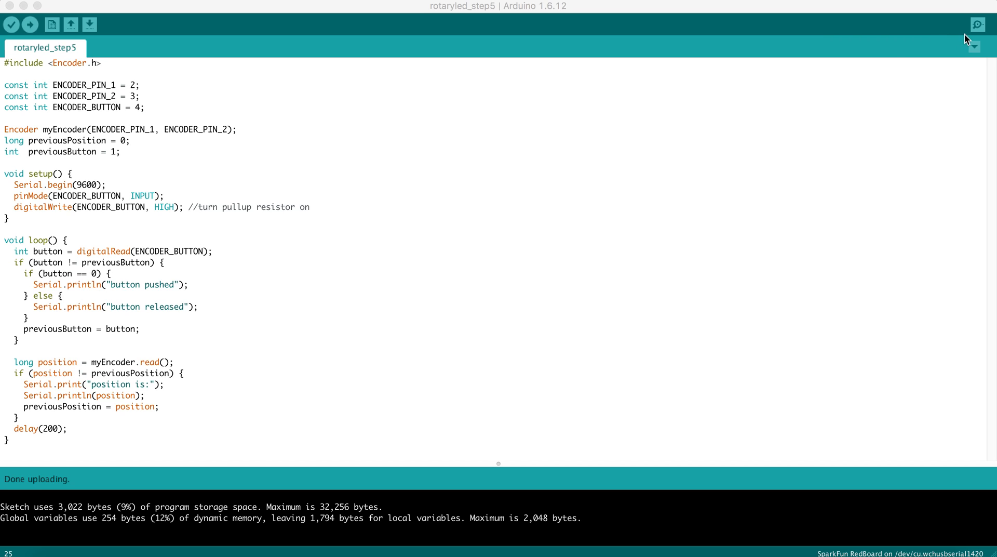
- Open the Serial Monitor at 9600 baud to watch encoder position readings
{"action": "left_click", "coordinate": [978, 25]}
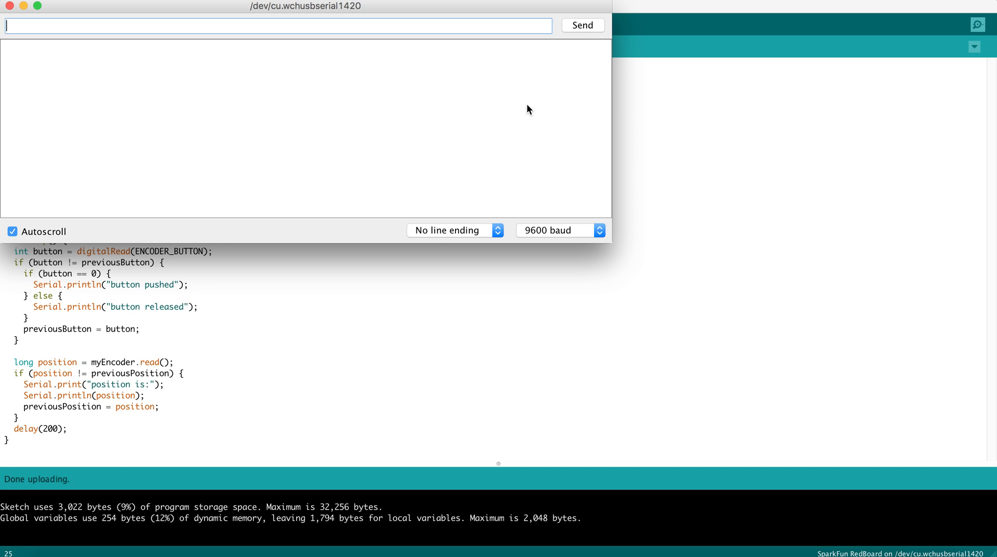
{"action": "mouse_move", "coordinate": [19, 77]}
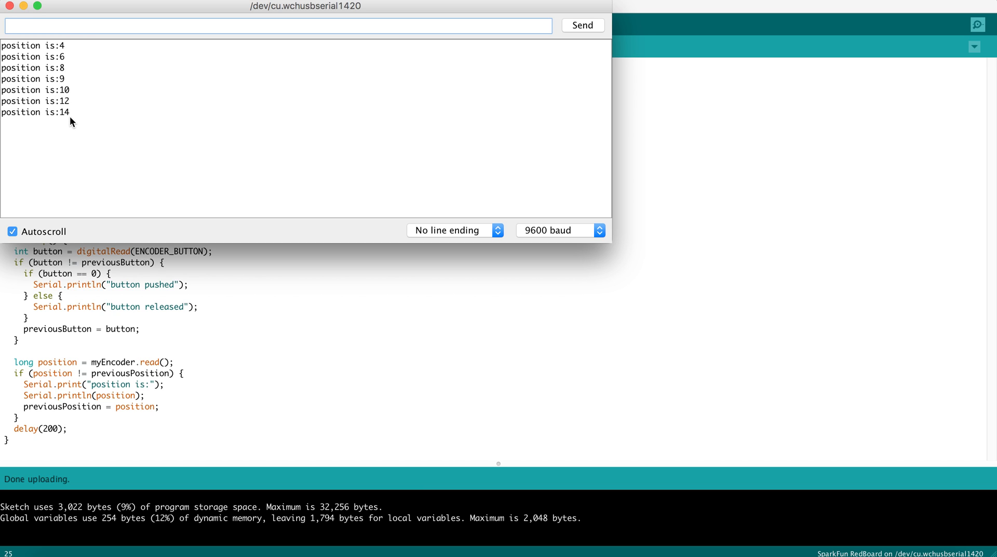
{"action": "mouse_move", "coordinate": [75, 338]}
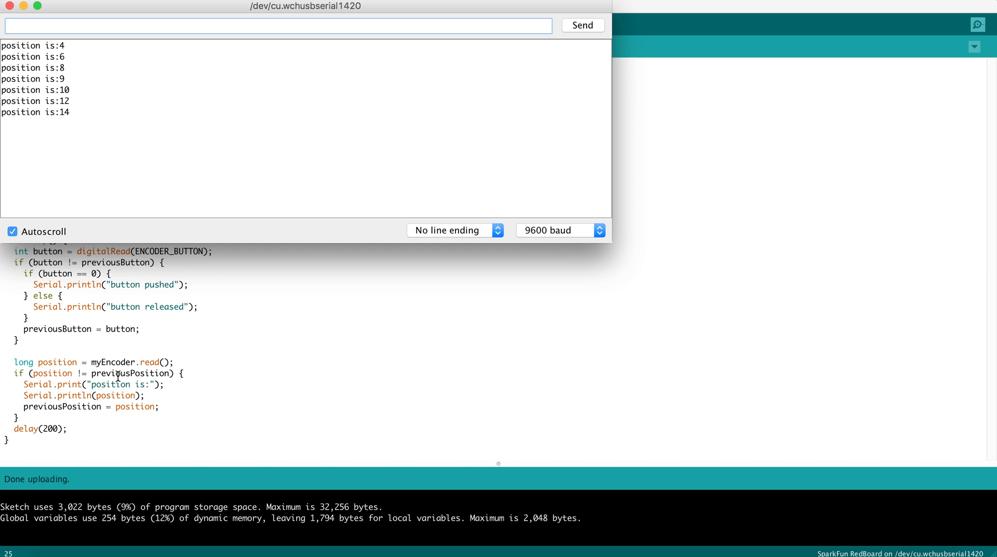
{"action": "mouse_move", "coordinate": [30, 121]}
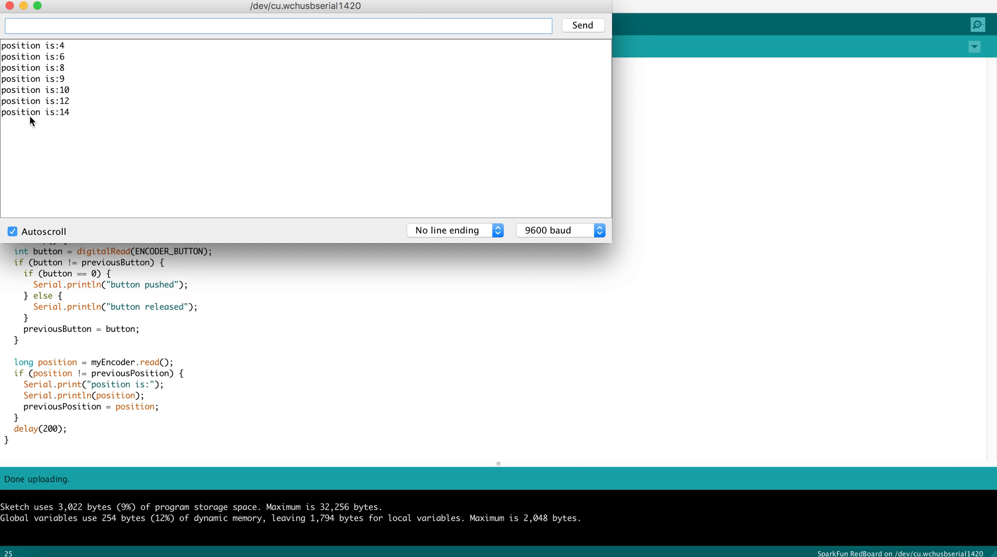
{"action": "mouse_move", "coordinate": [68, 53]}
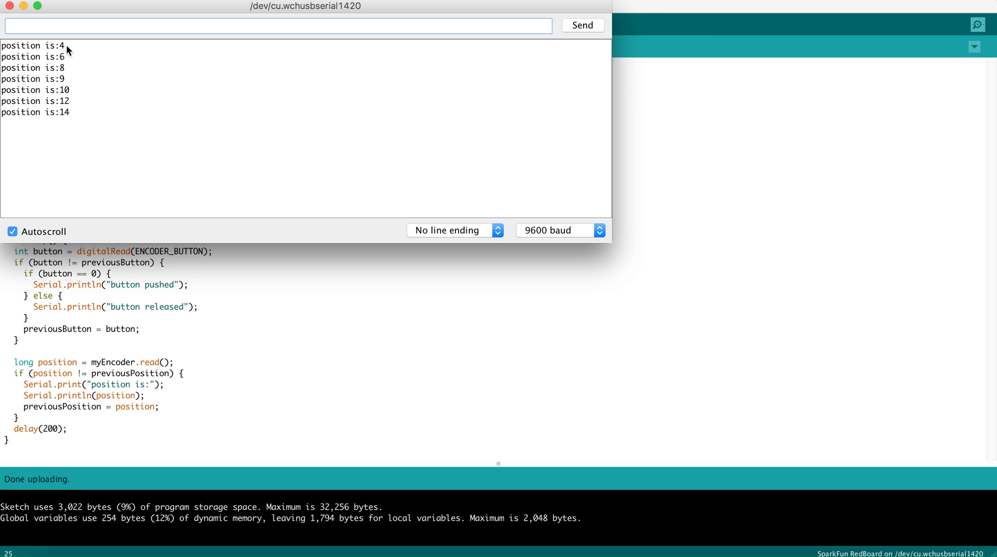
{"action": "mouse_move", "coordinate": [68, 77]}
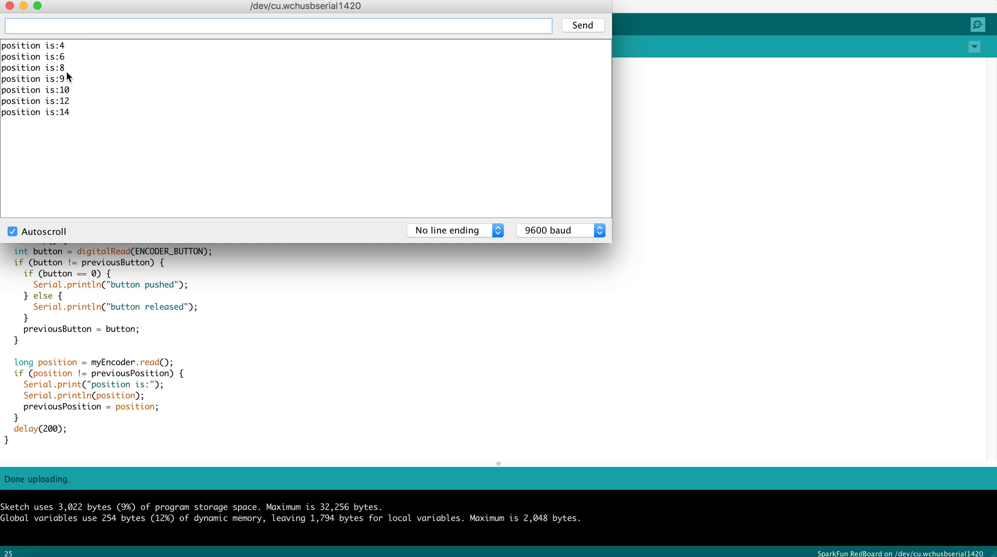
{"action": "mouse_move", "coordinate": [67, 51]}
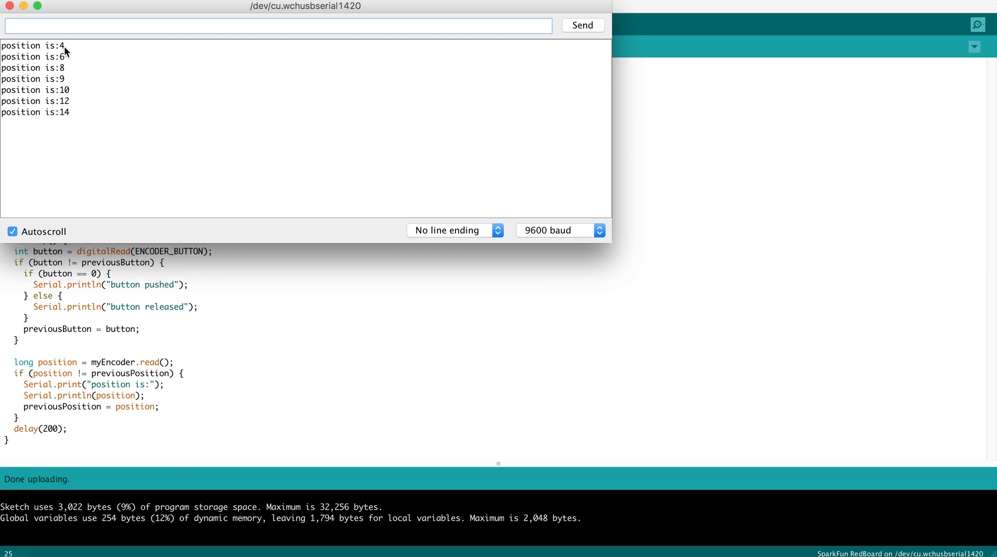
{"action": "mouse_move", "coordinate": [57, 53]}
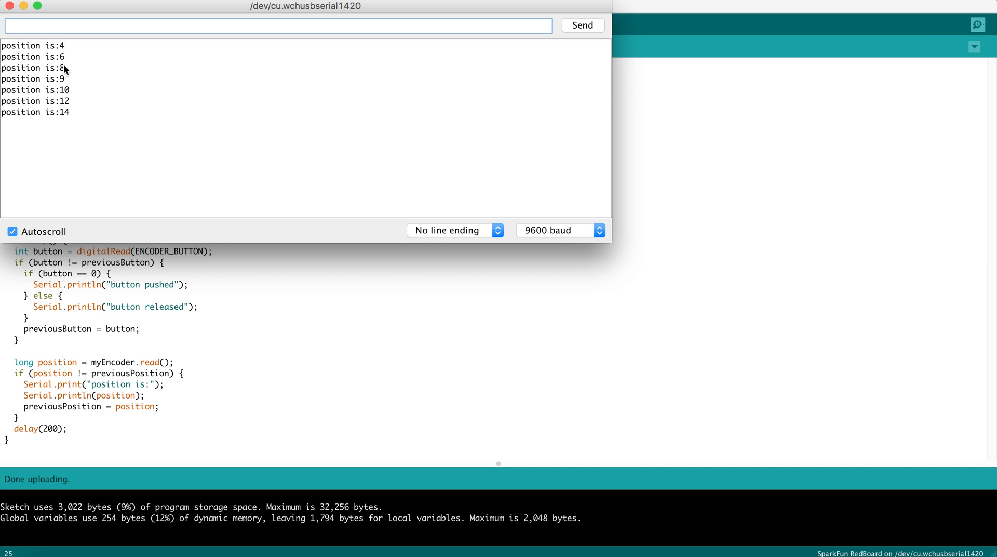
{"action": "mouse_move", "coordinate": [68, 124]}
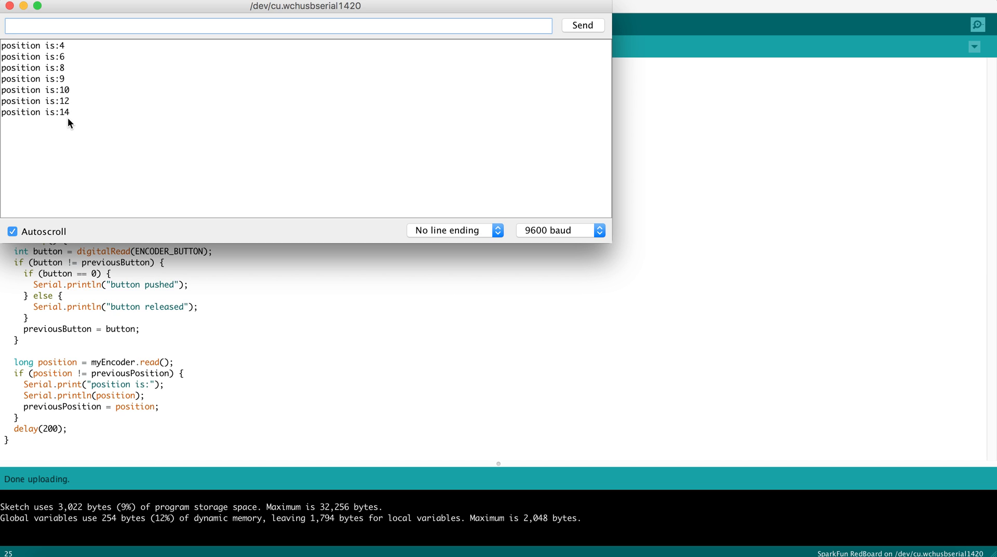
{"action": "mouse_move", "coordinate": [65, 61]}
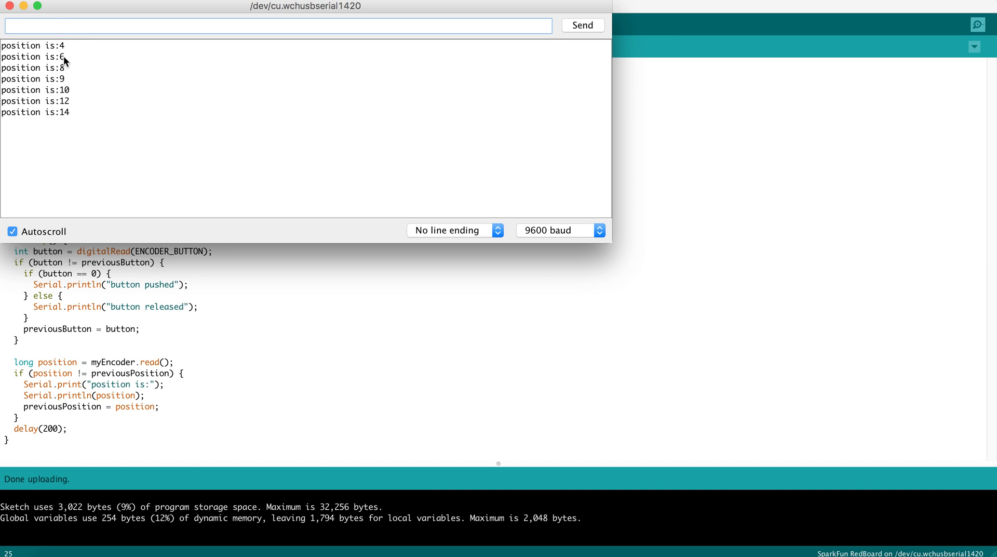
{"action": "mouse_move", "coordinate": [84, 125]}
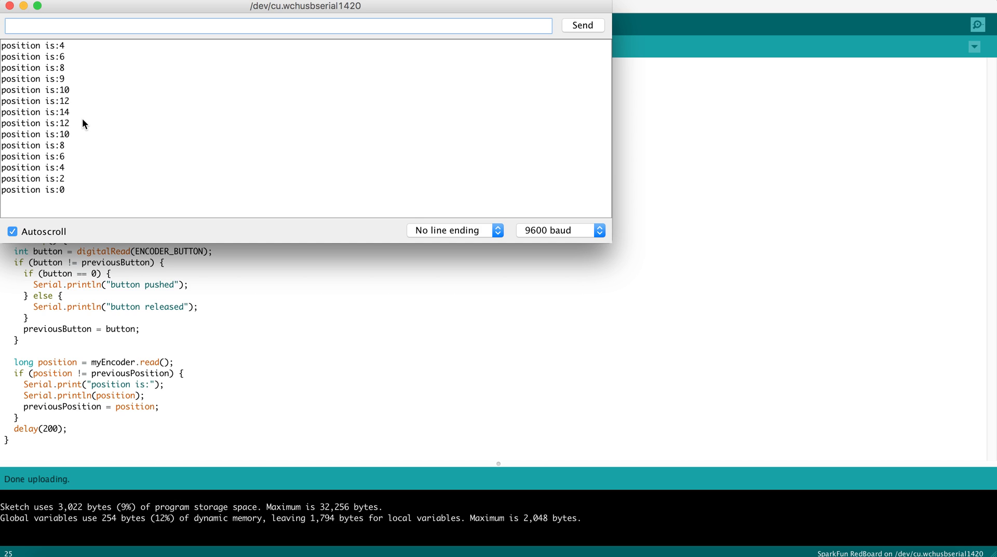
- Scroll the Serial Monitor output to follow readings falling past zero to -10
{"action": "scroll", "scroll_direction": "down", "scroll_amount": 3}
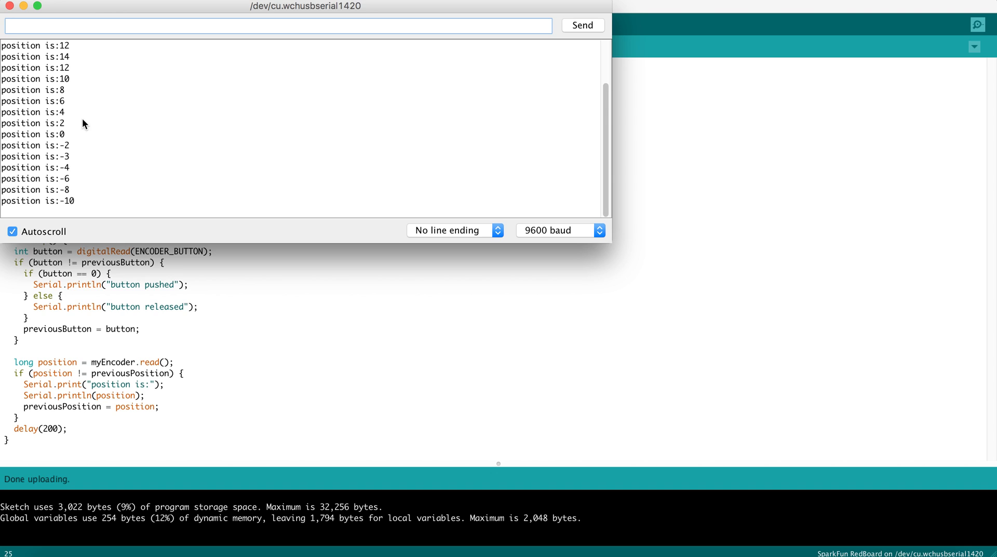
{"action": "mouse_move", "coordinate": [60, 140]}
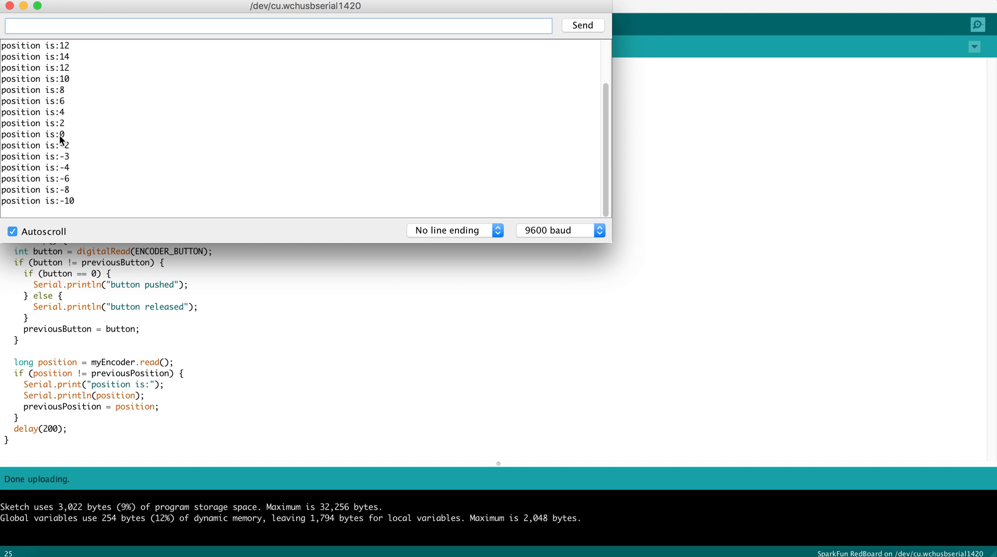
{"action": "mouse_move", "coordinate": [64, 141]}
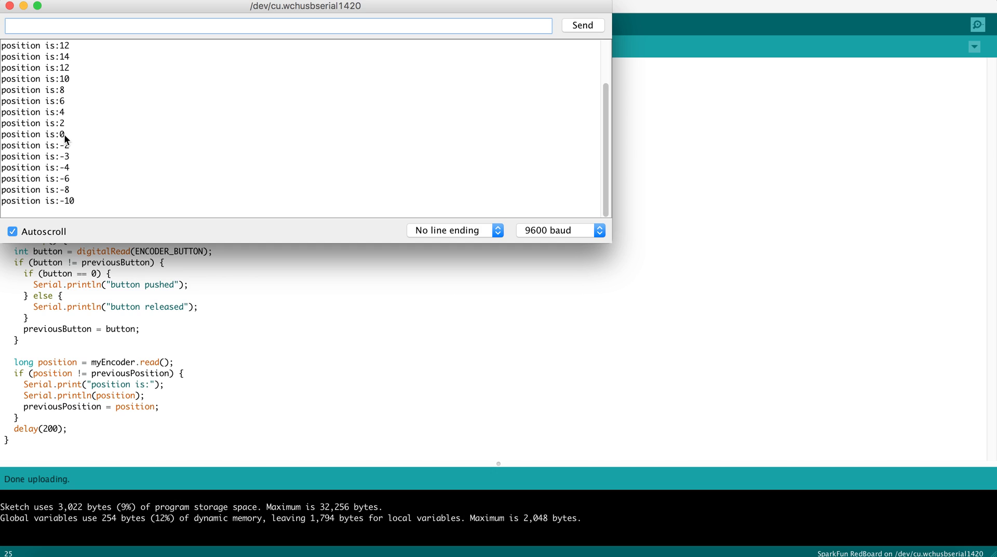
{"action": "mouse_move", "coordinate": [73, 208]}
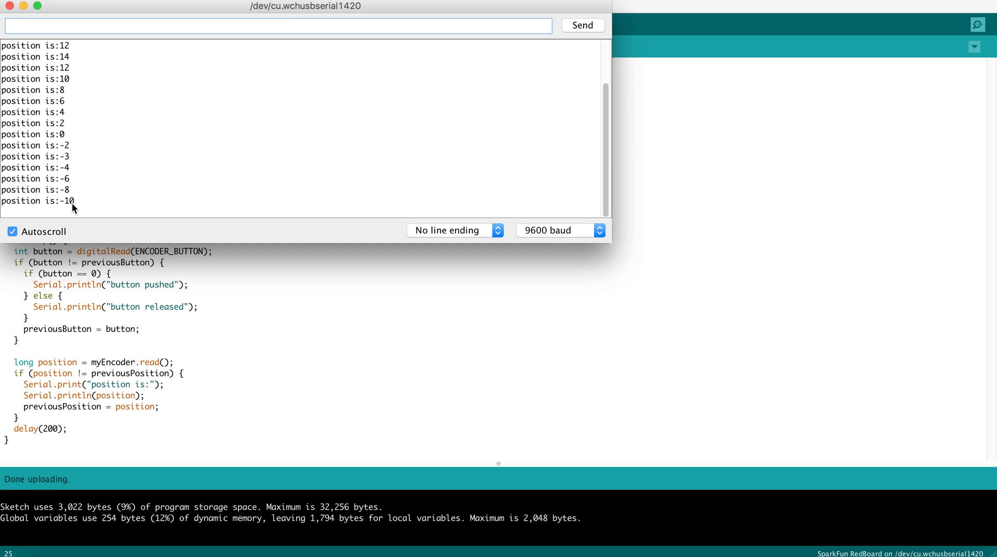
{"action": "mouse_move", "coordinate": [62, 110]}
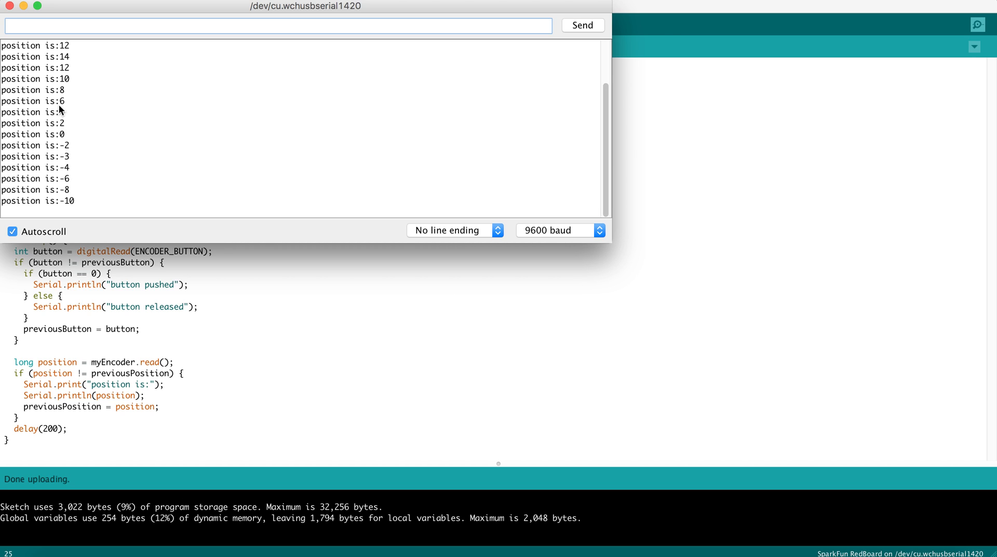